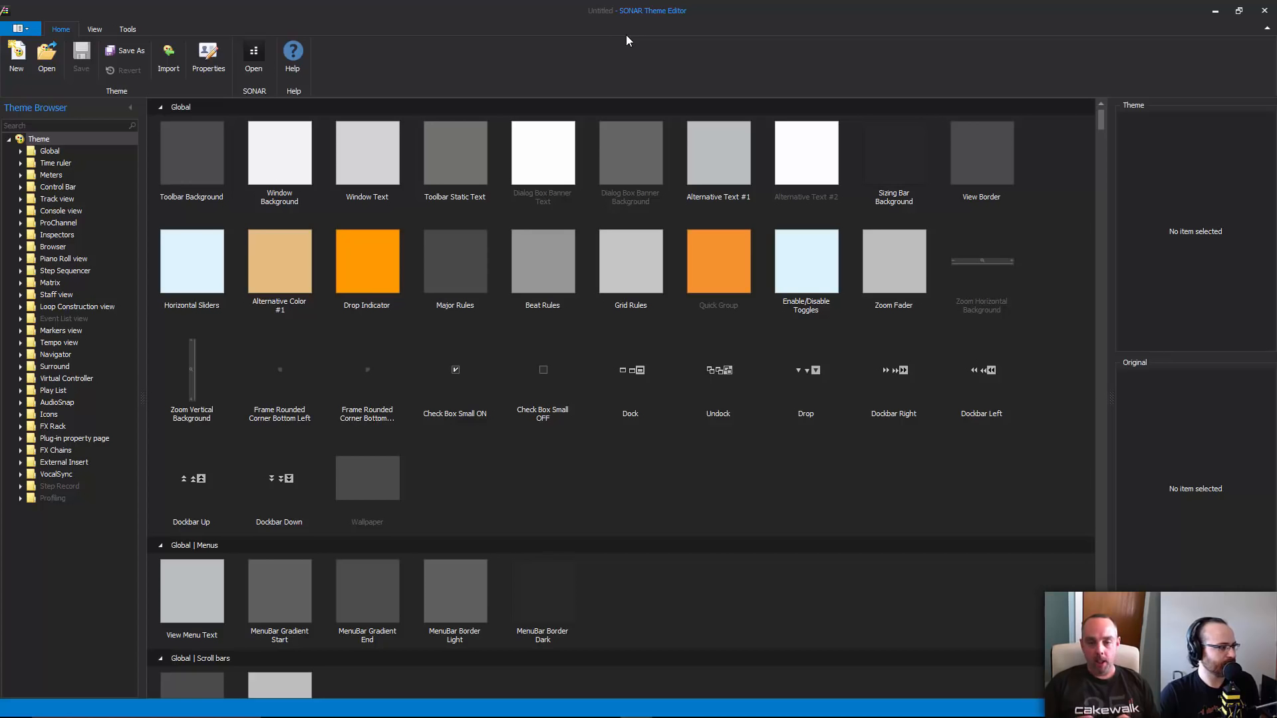
pyautogui.moveTo(675, 68)
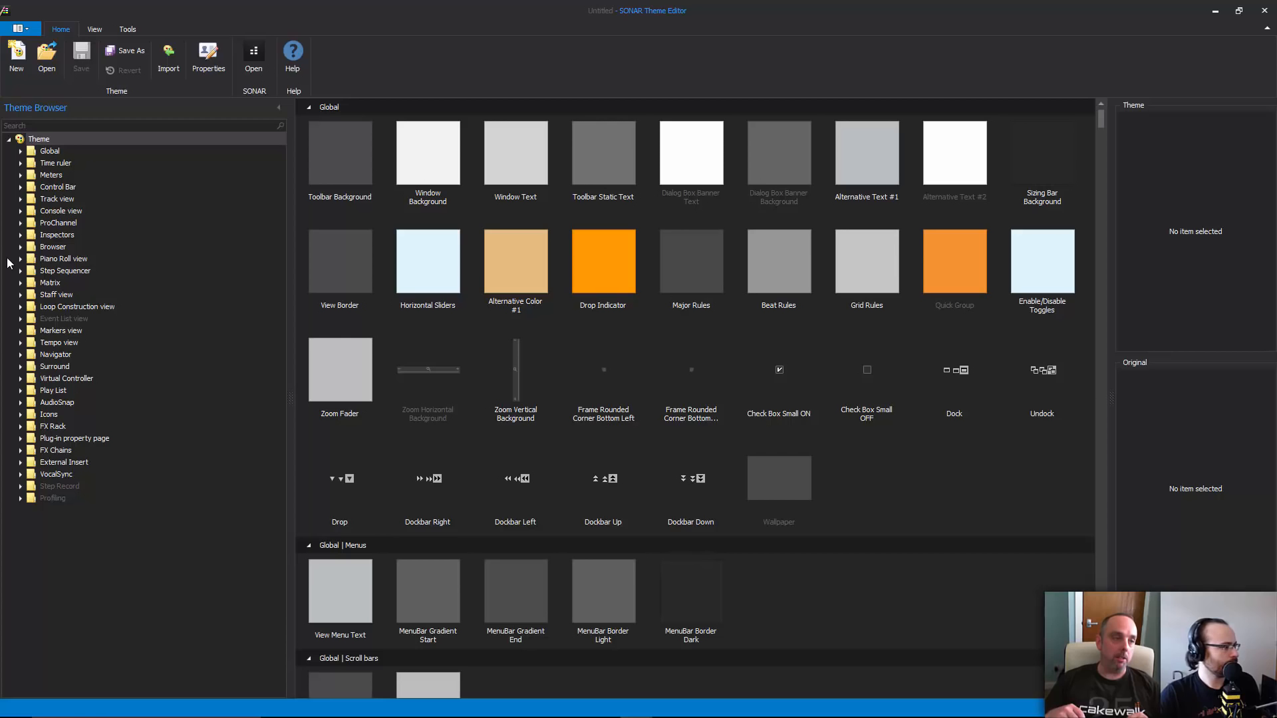
pyautogui.moveTo(53, 237)
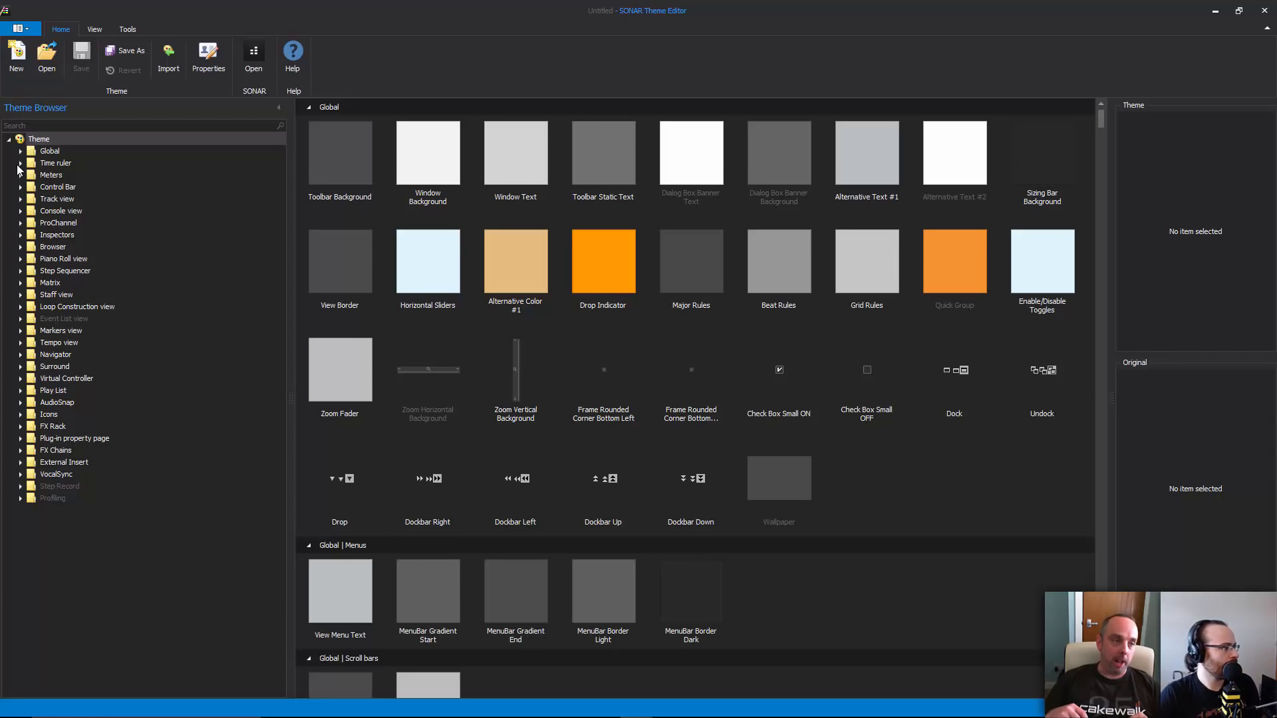
# Expand Time ruler > Markers and preview the Now Time Record, Play and Add Ruler images.
pyautogui.click(20, 162)
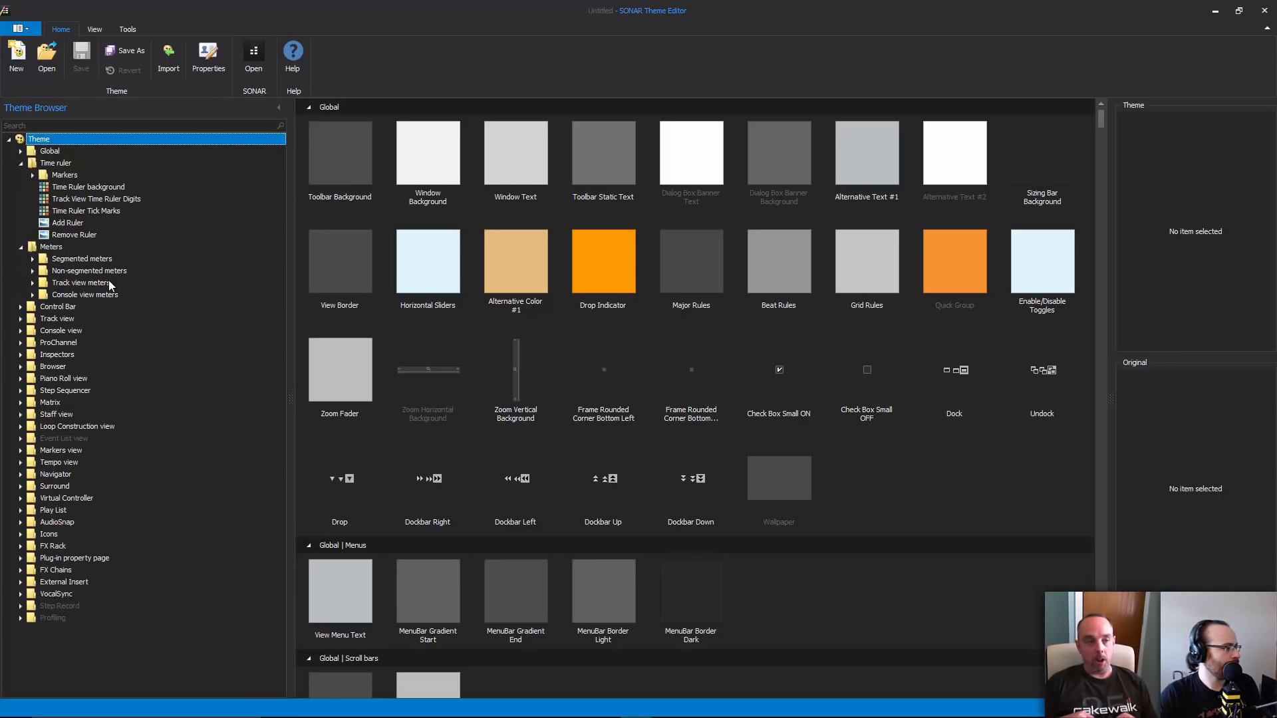
pyautogui.click(31, 176)
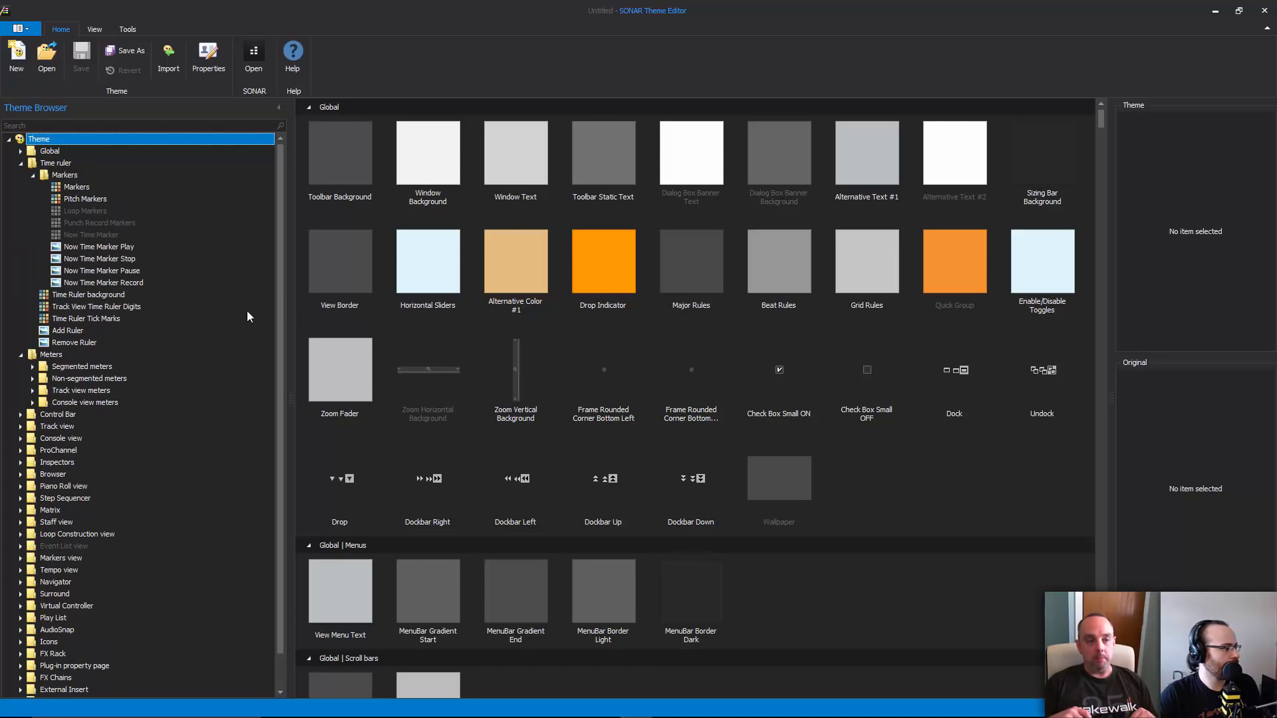
pyautogui.click(104, 282)
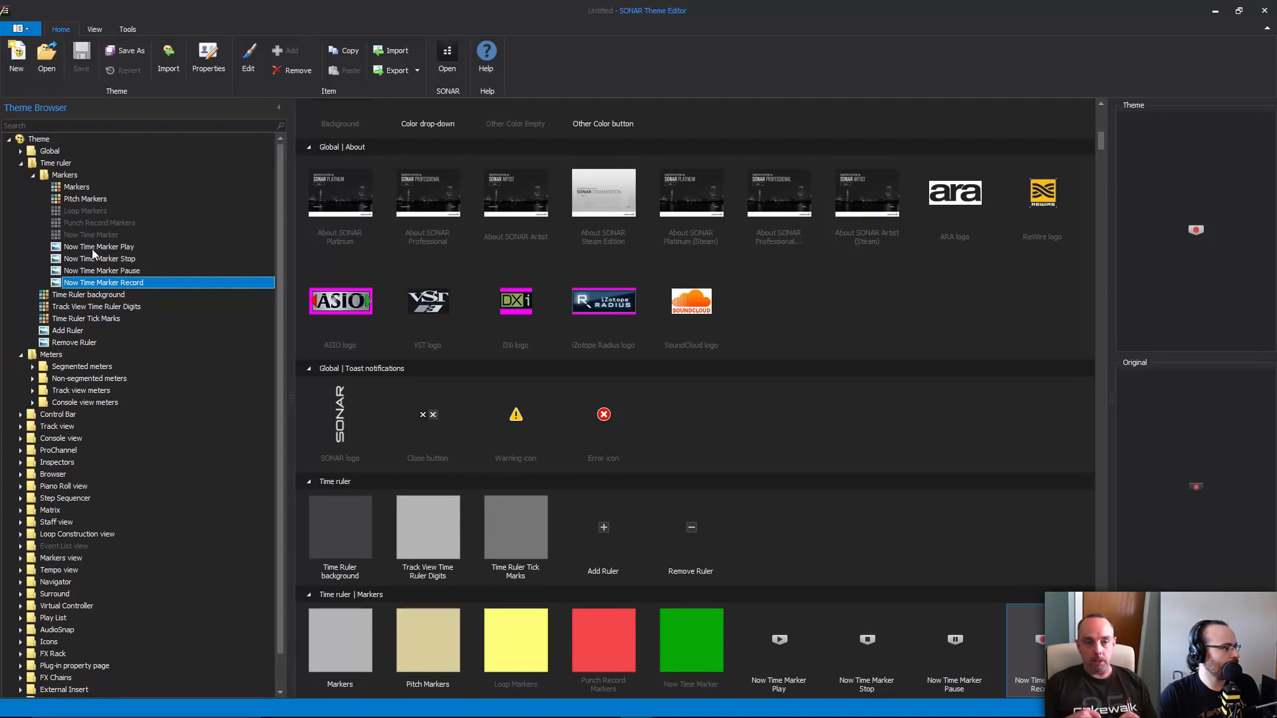
pyautogui.click(97, 246)
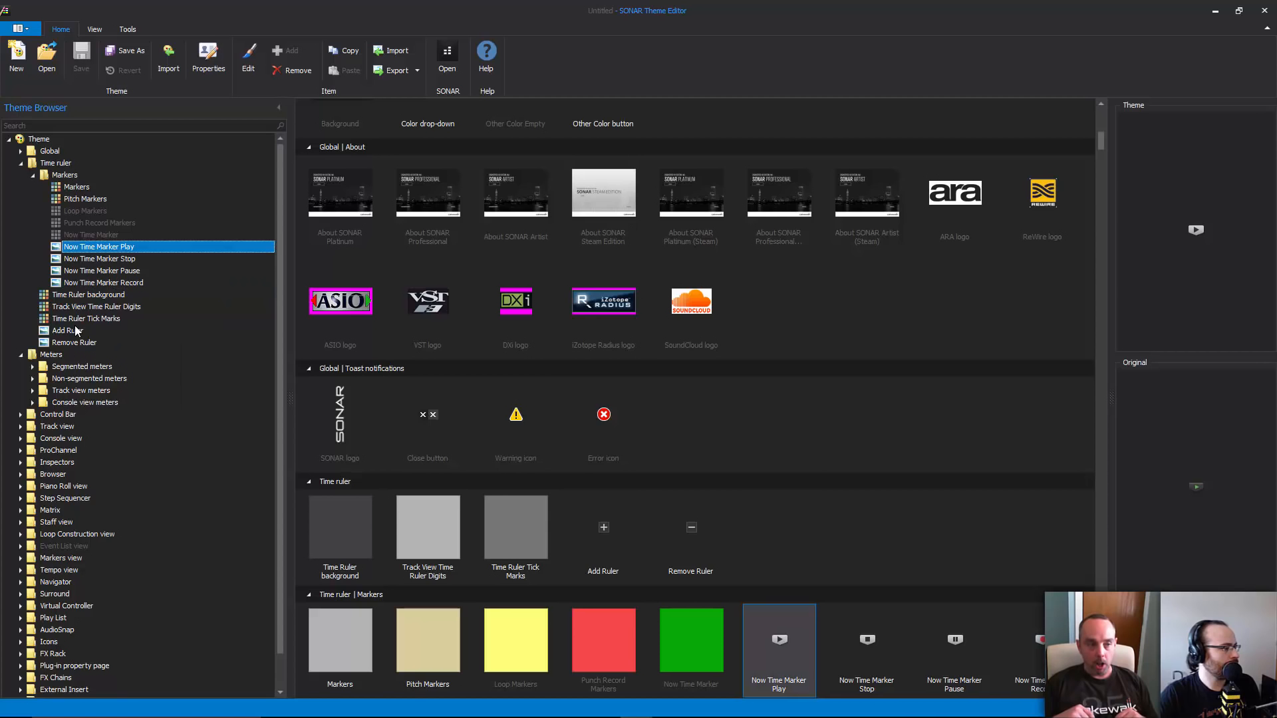
pyautogui.click(67, 330)
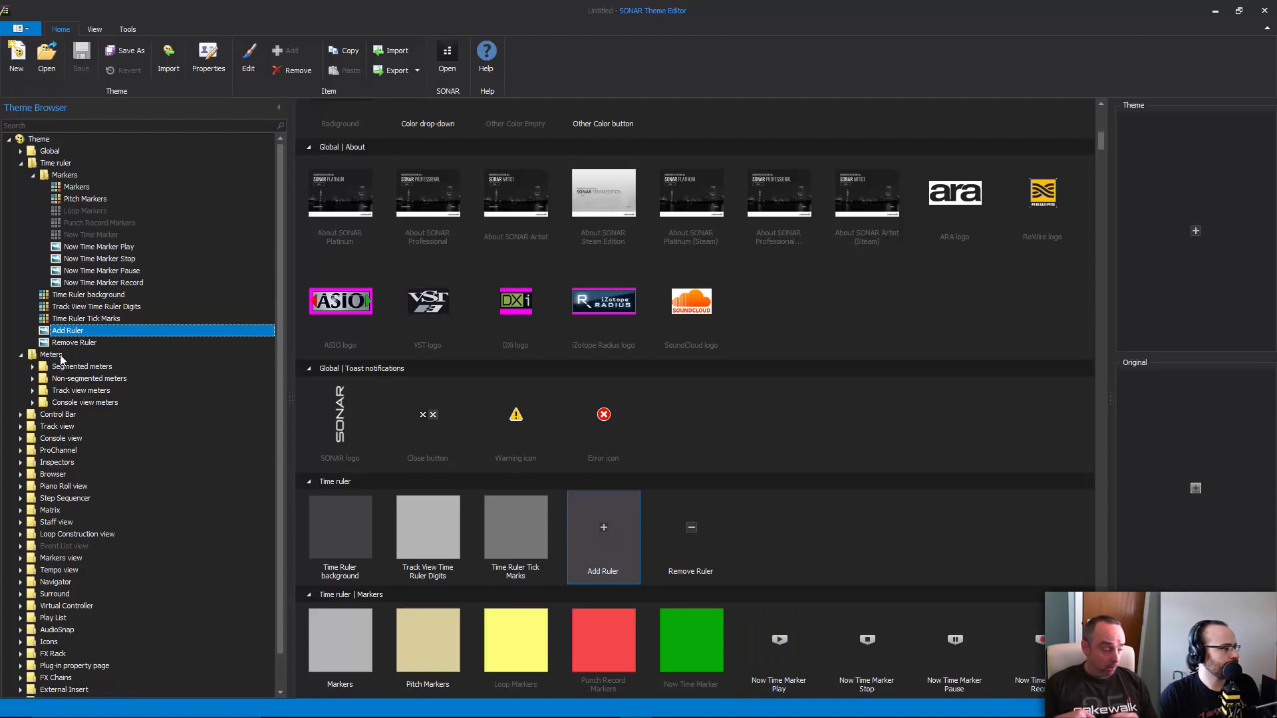
# Show the Control Bar elements, collapse Markers, and scroll through the module grids.
pyautogui.click(58, 366)
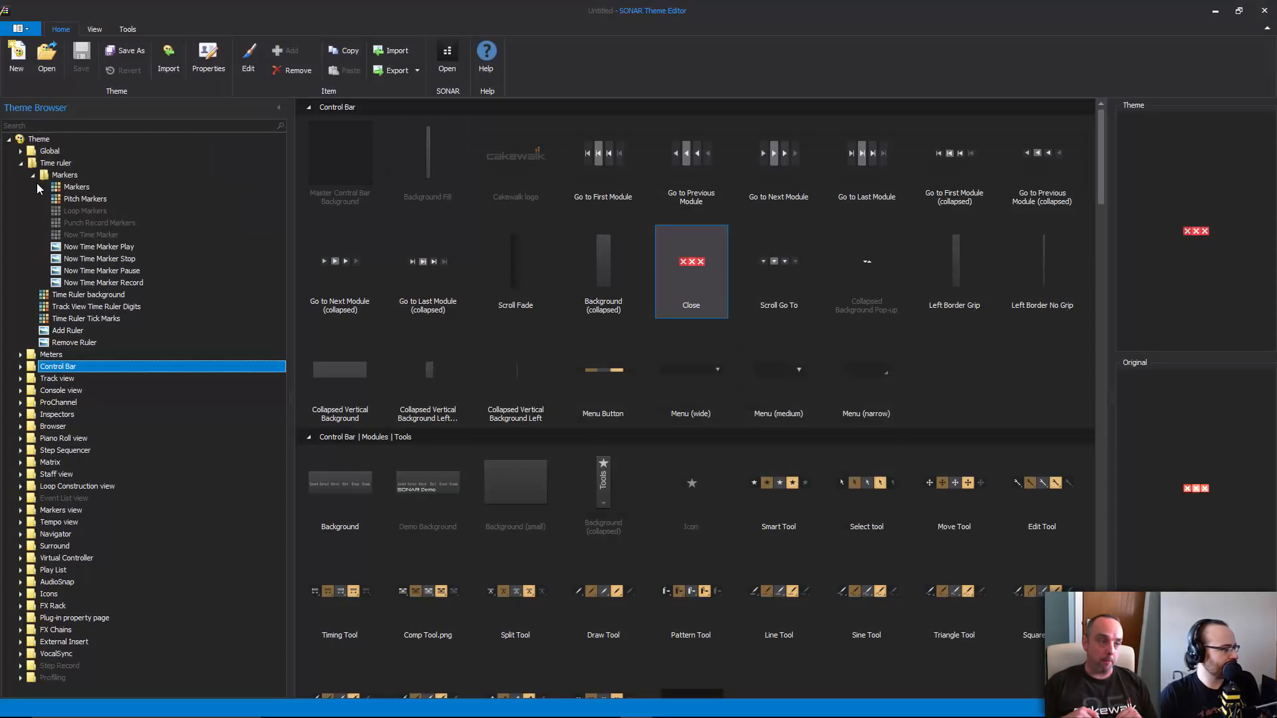
pyautogui.click(30, 175)
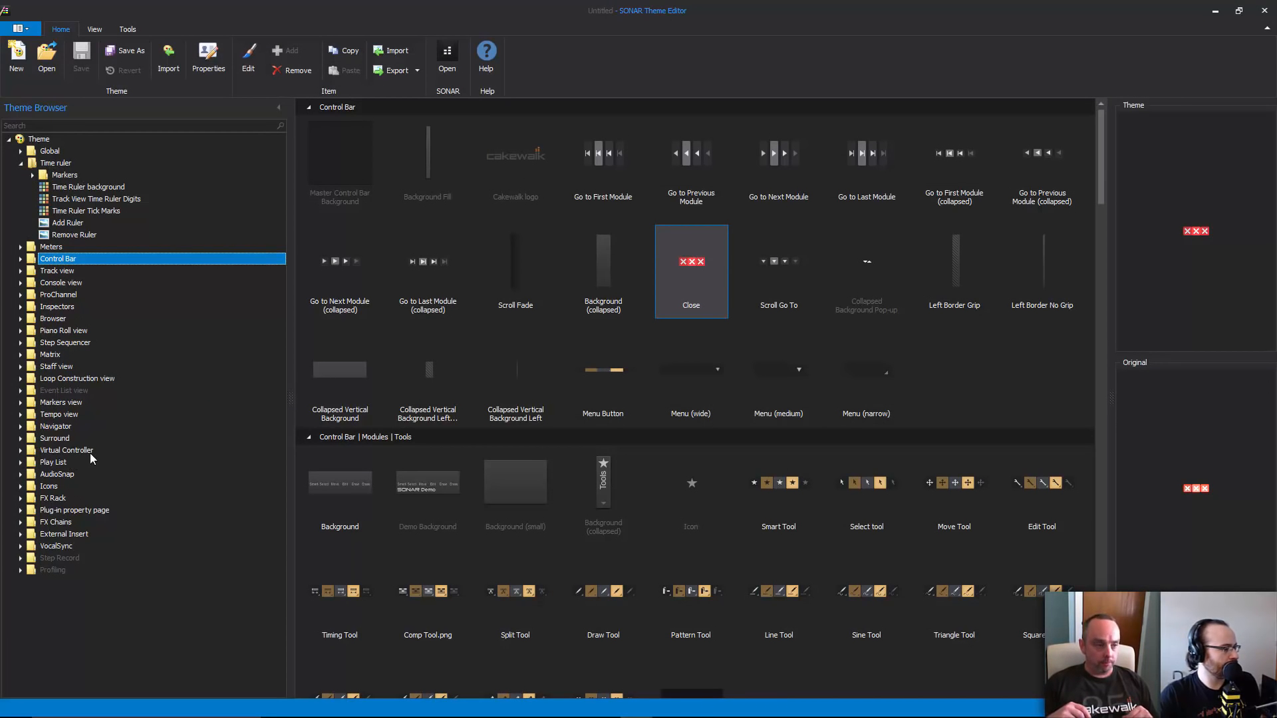
pyautogui.scroll(-3)
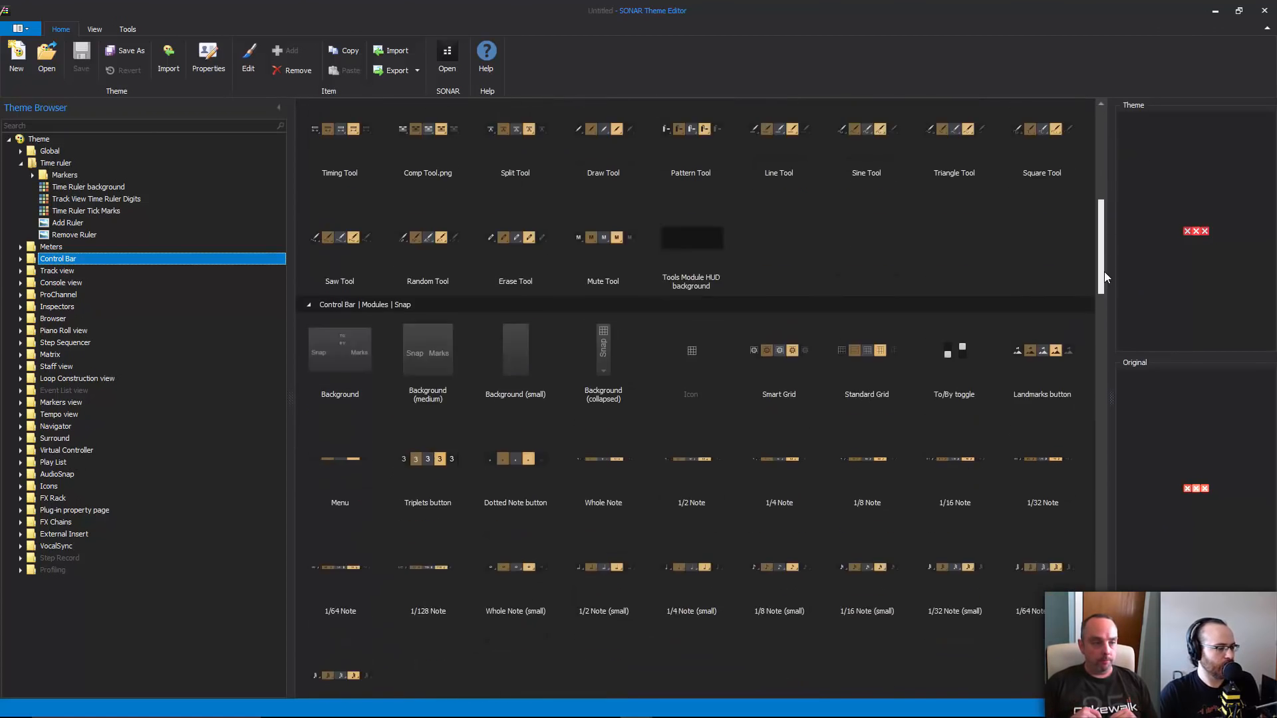
pyautogui.scroll(-3)
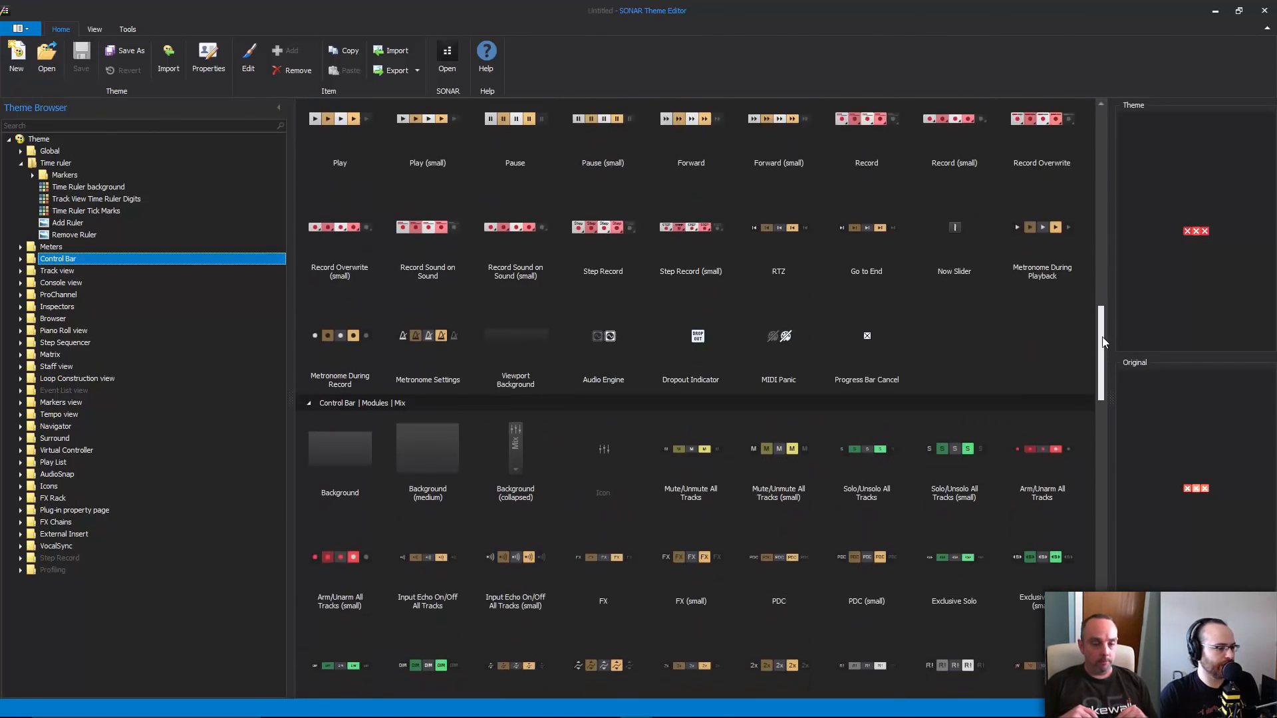
pyautogui.scroll(-3)
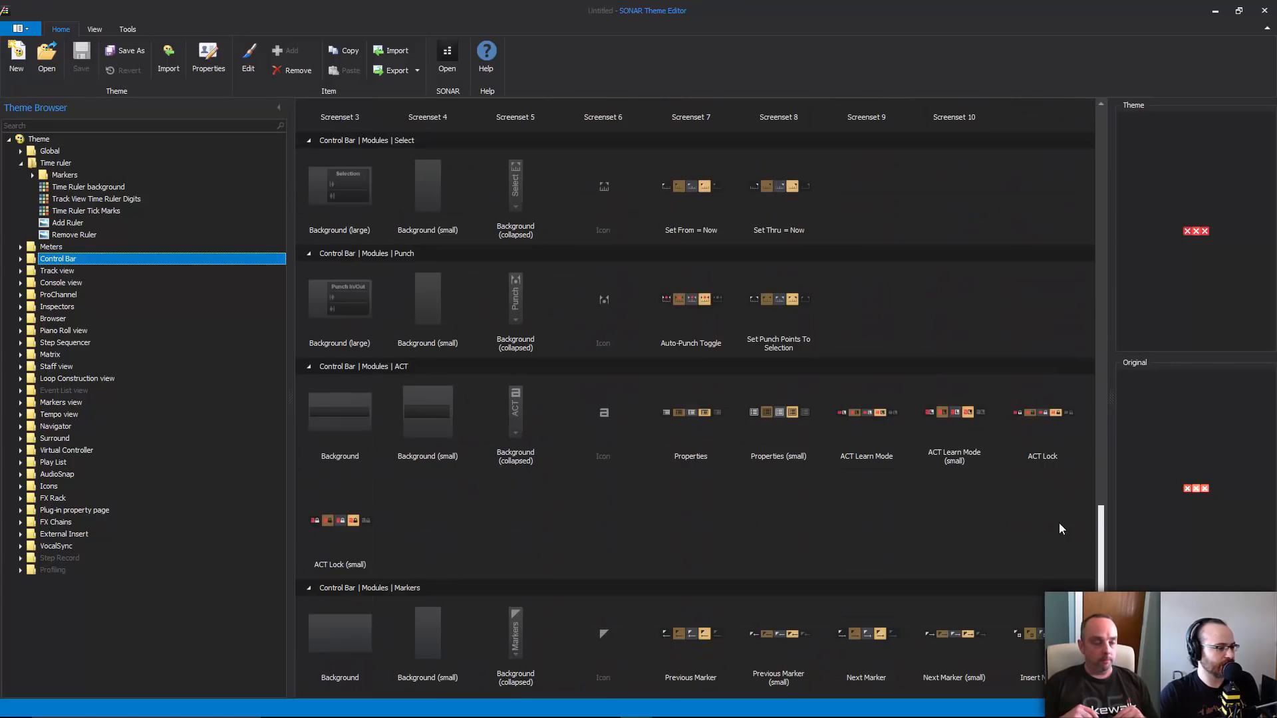
pyautogui.scroll(-3)
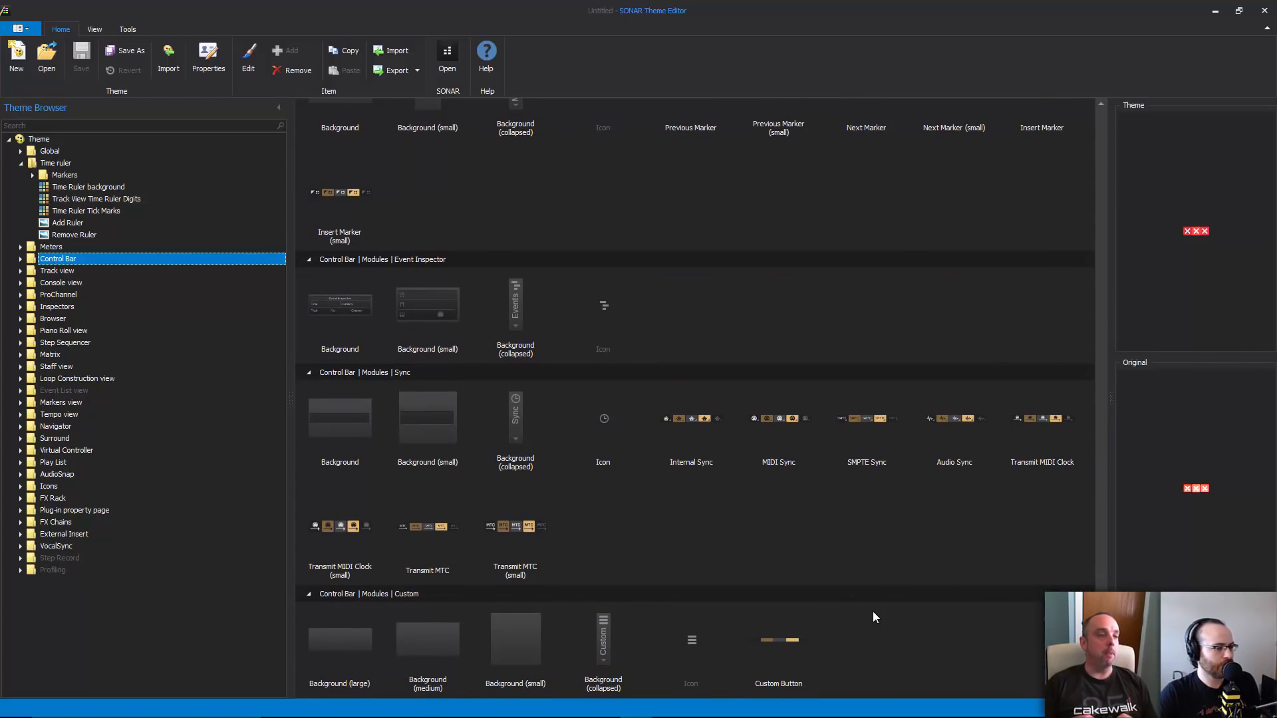
pyautogui.moveTo(912, 560)
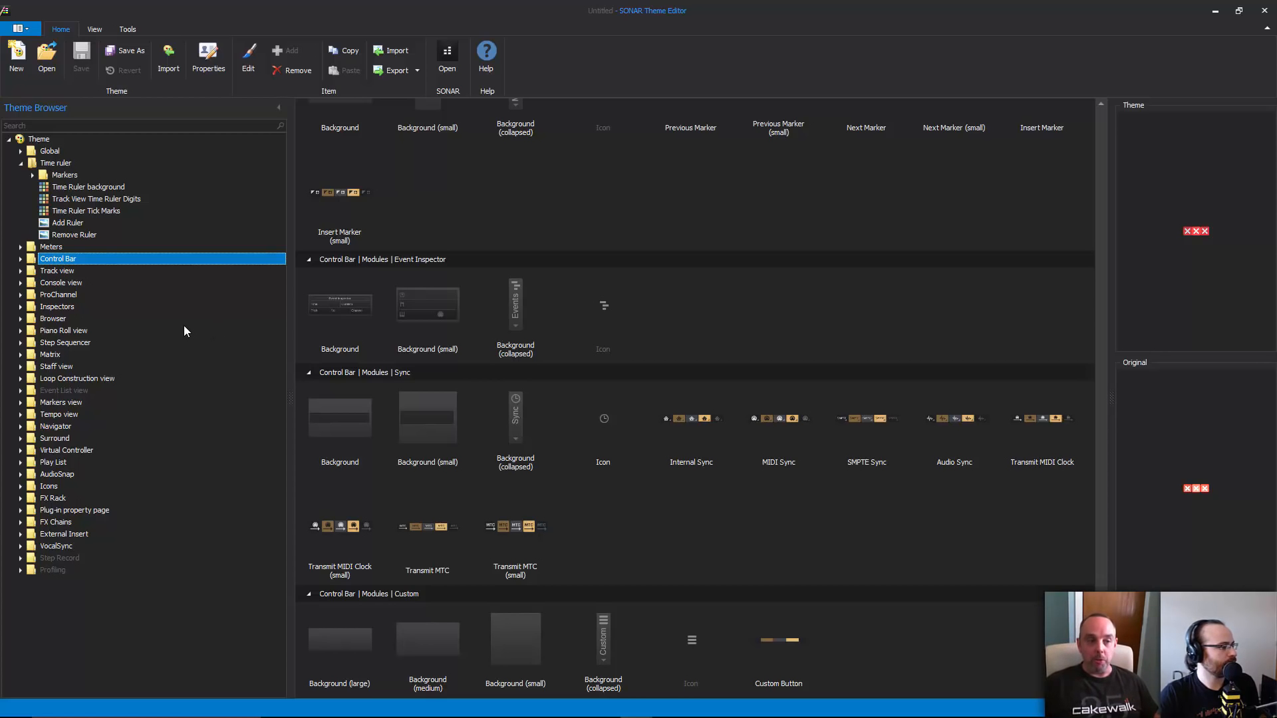
pyautogui.moveTo(180, 334)
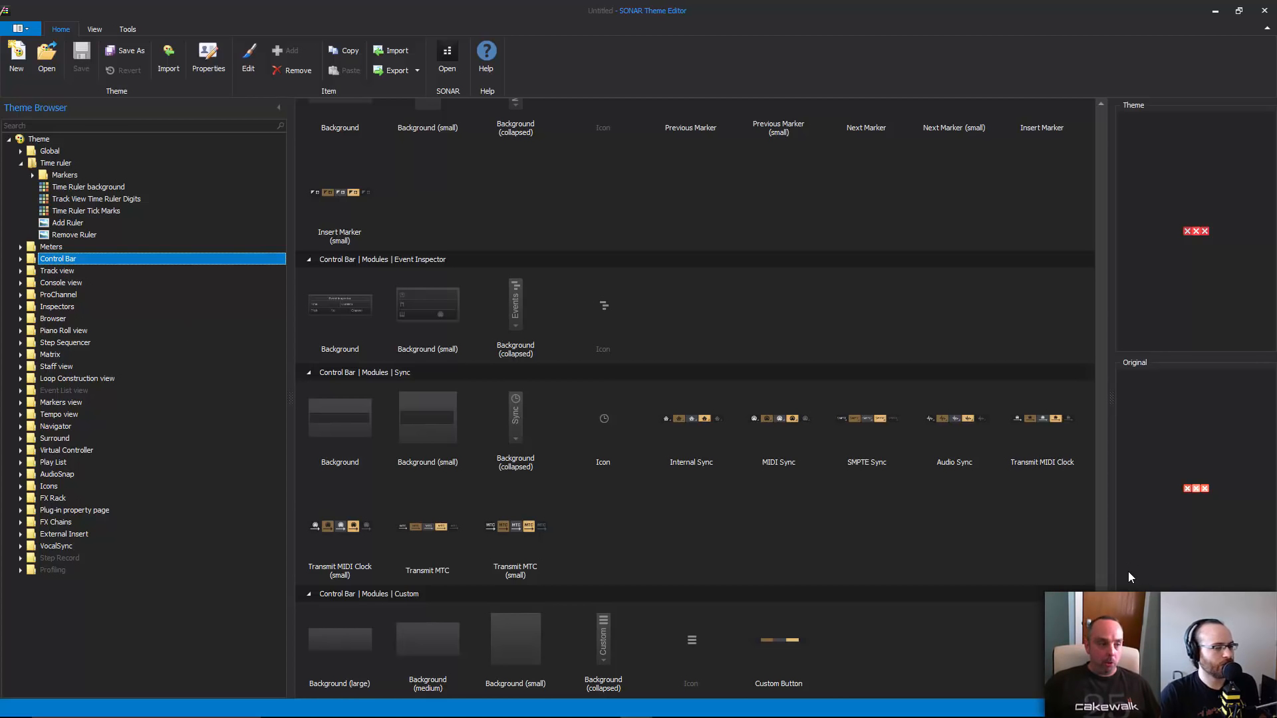
pyautogui.scroll(-3)
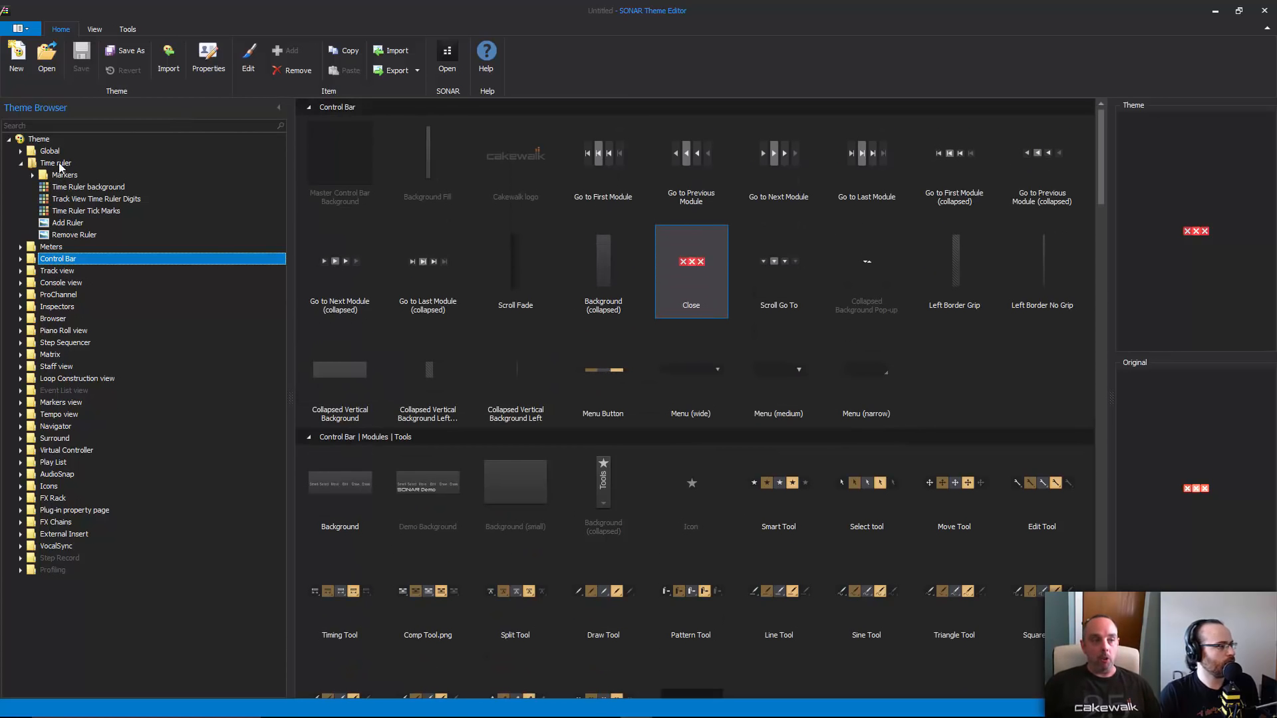
# Return to Theme > Global and select the Toolbar Background swatch to see its colours.
pyautogui.click(38, 139)
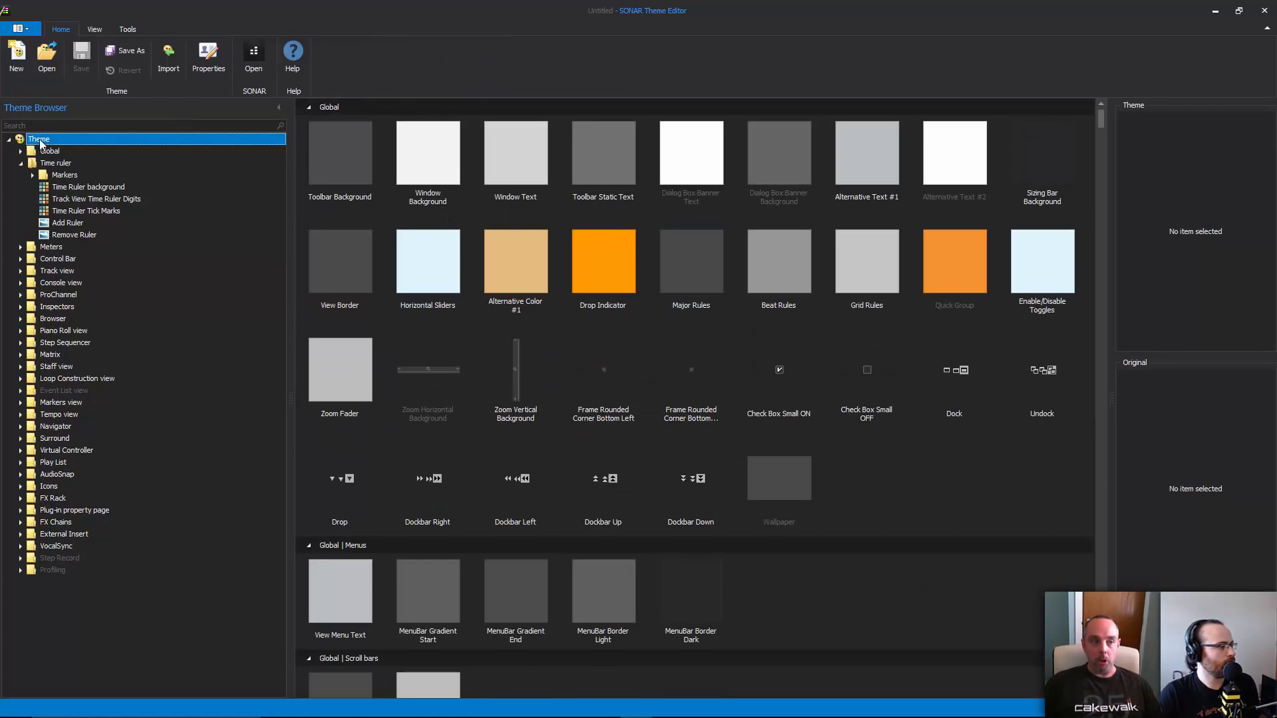
pyautogui.click(49, 150)
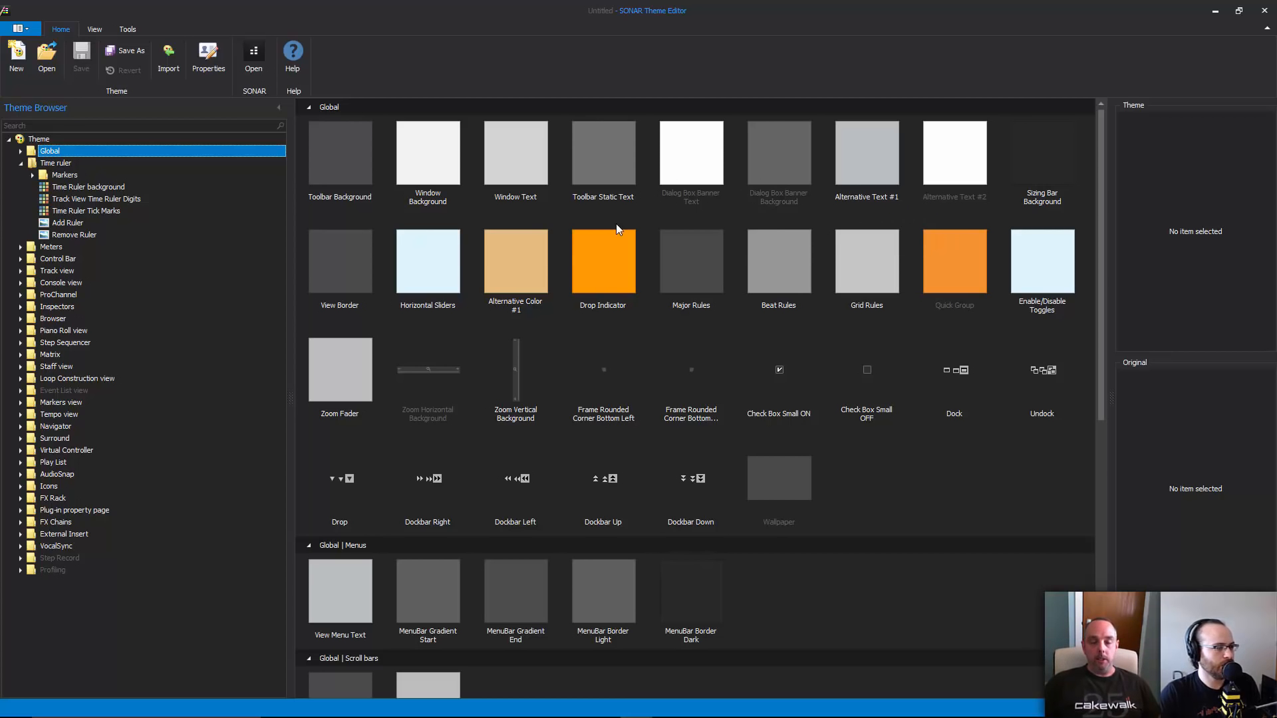
pyautogui.moveTo(896, 338)
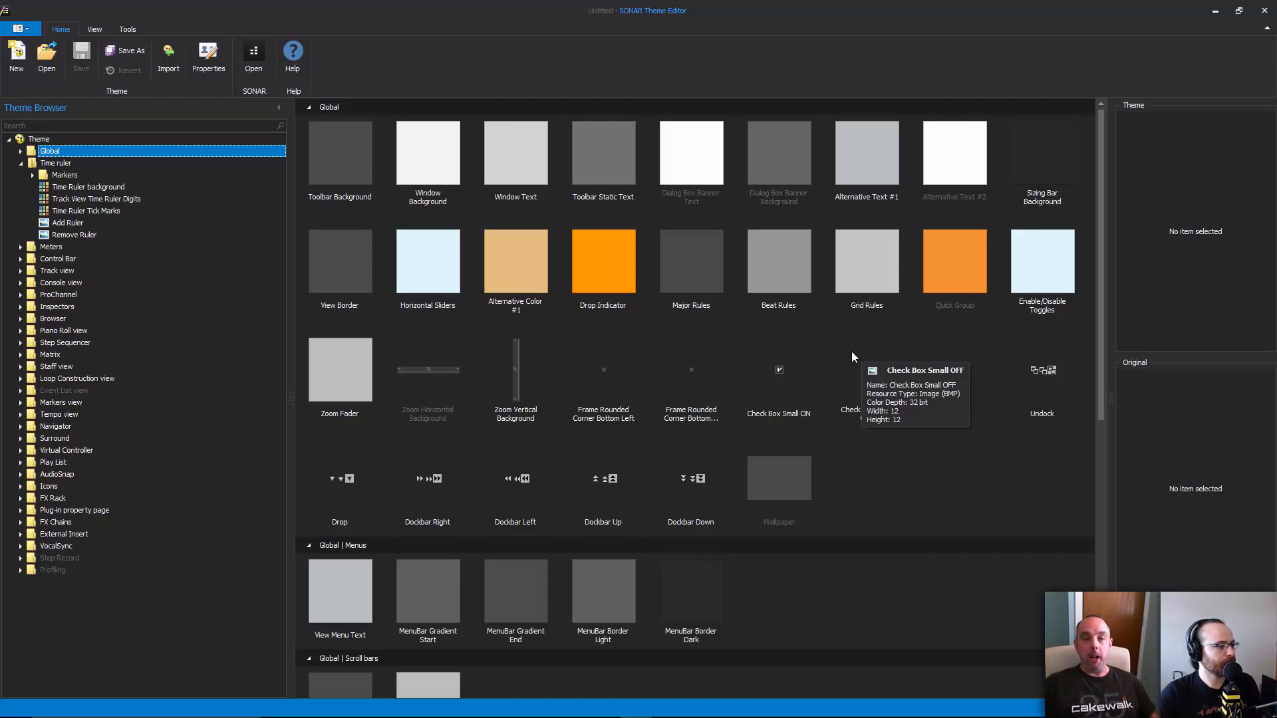
pyautogui.moveTo(376, 152)
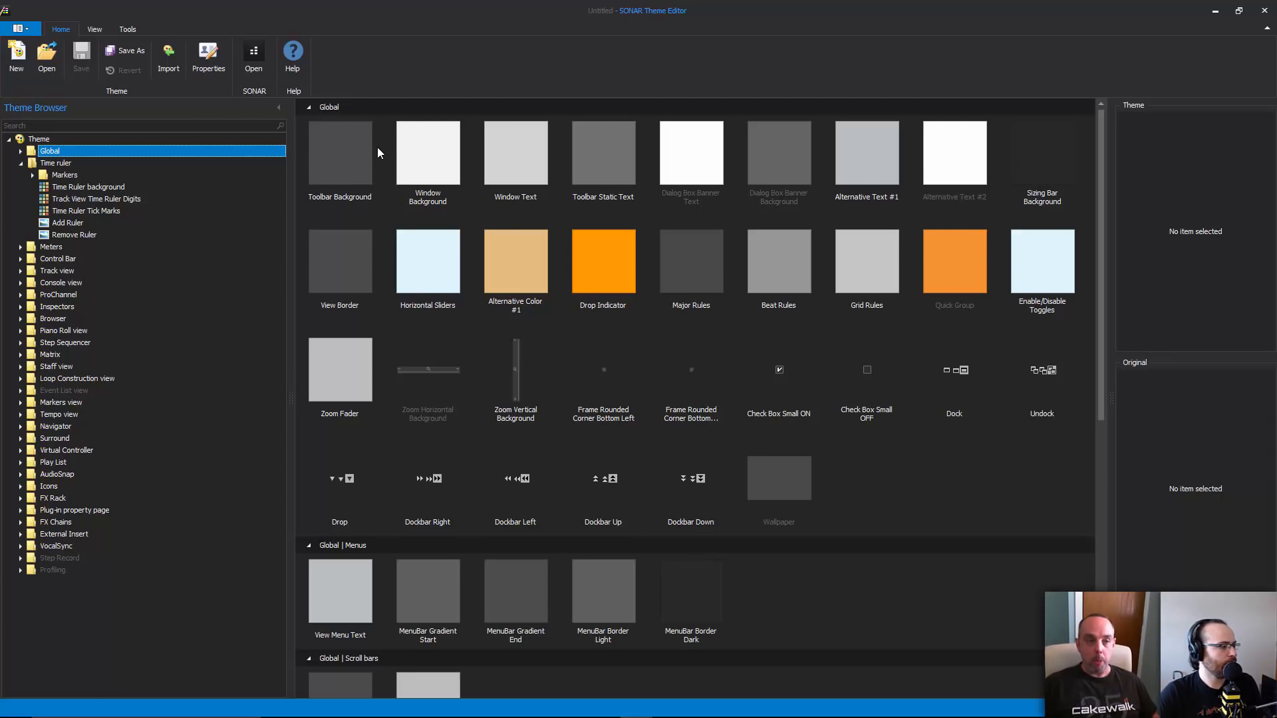
pyautogui.click(339, 152)
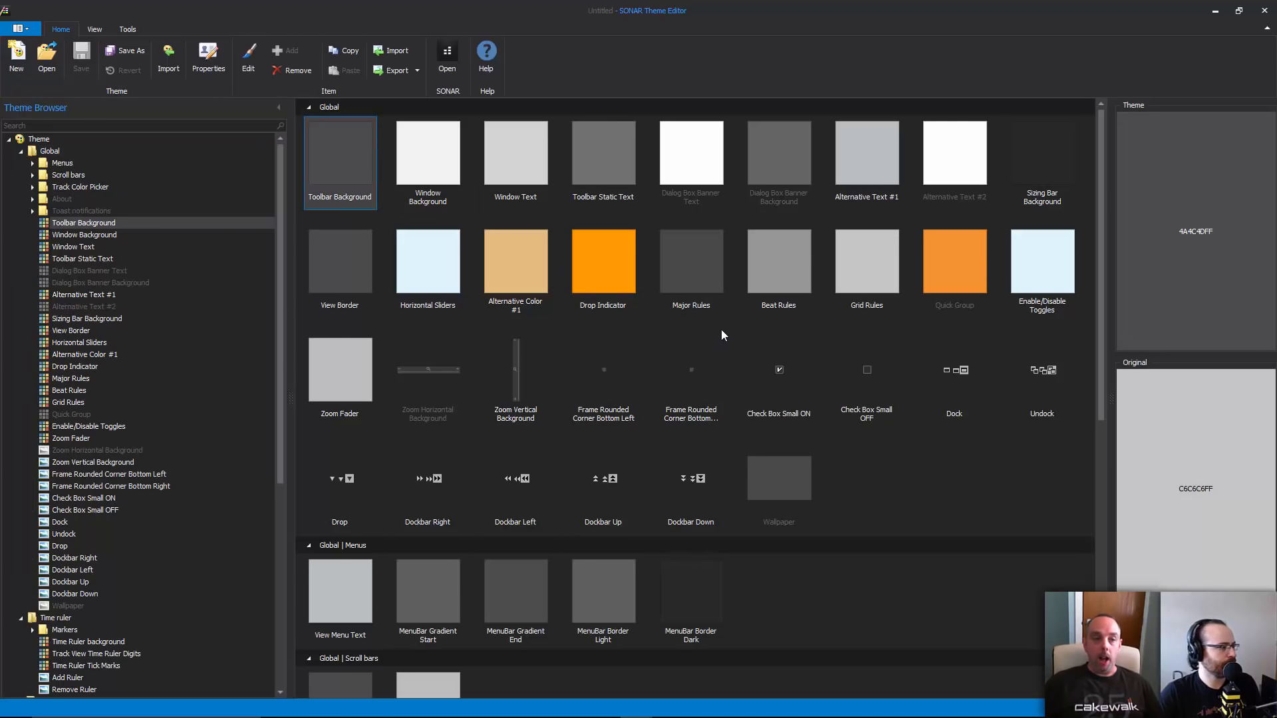
pyautogui.moveTo(505, 238)
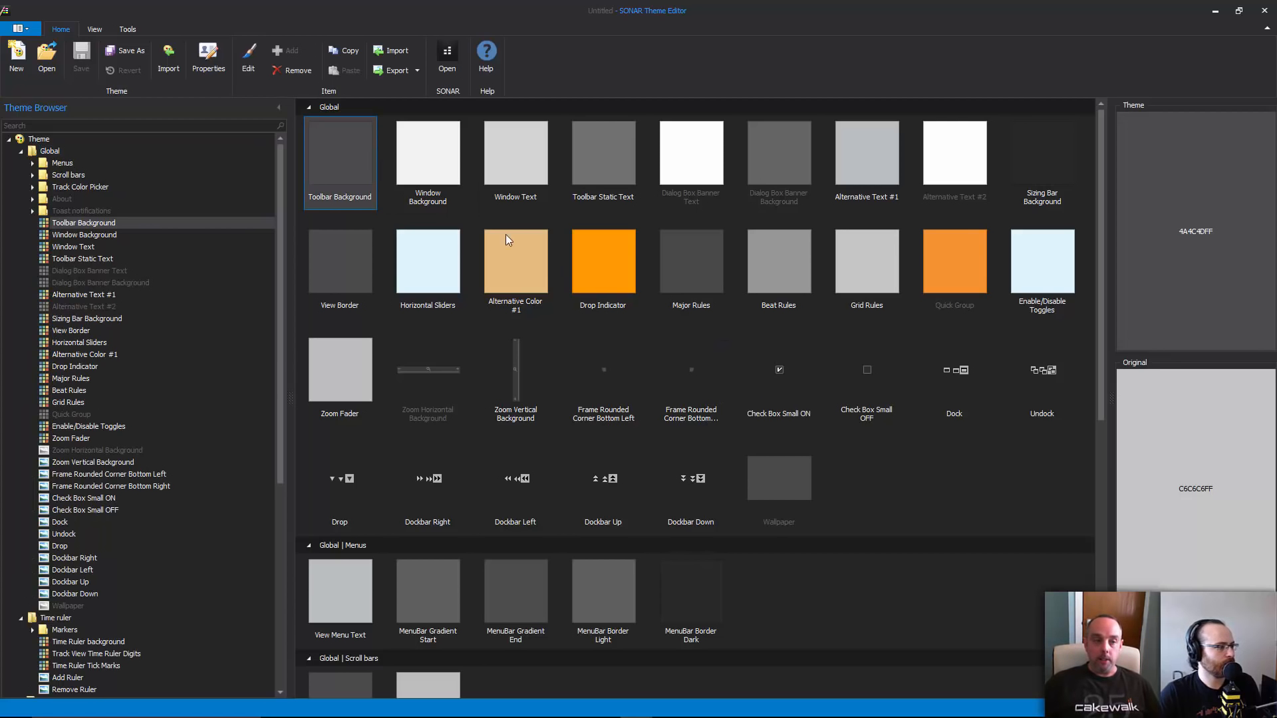
# Change Toolbar Background to white (255, 255, 255 = FFFFFFFF) via the colour picker.
pyautogui.doubleClick(340, 151)
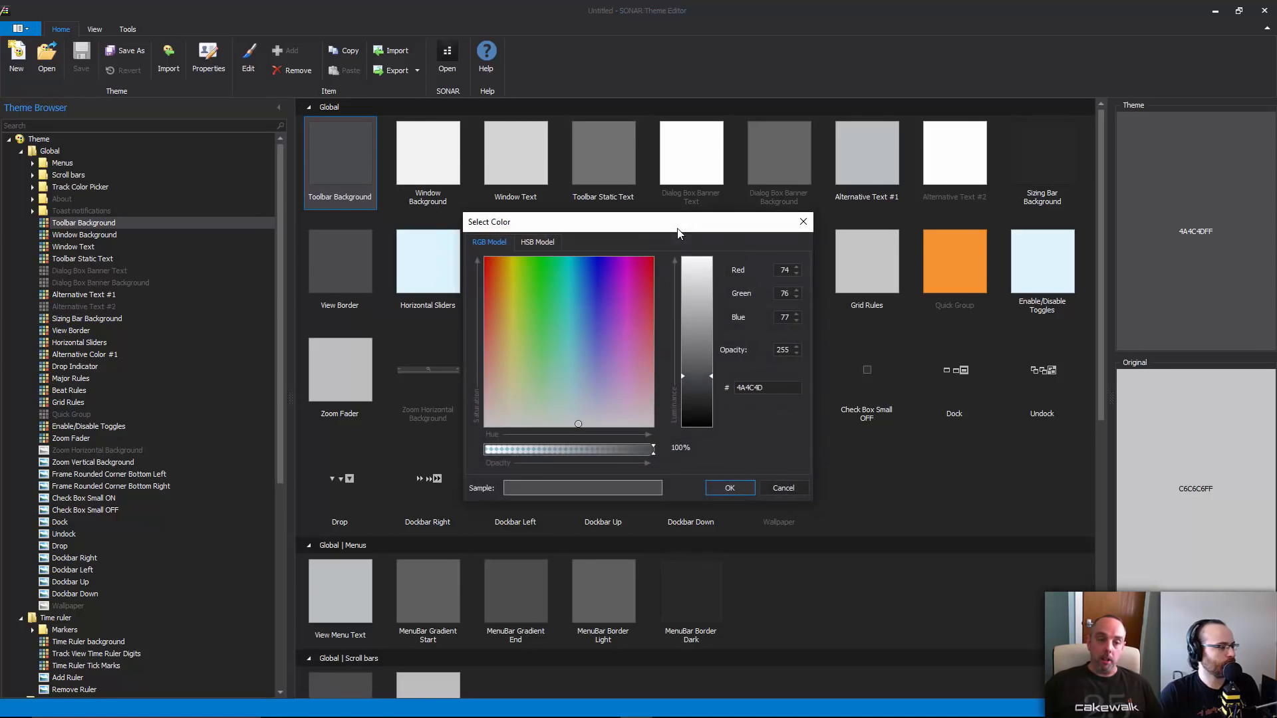
pyautogui.moveTo(716, 383)
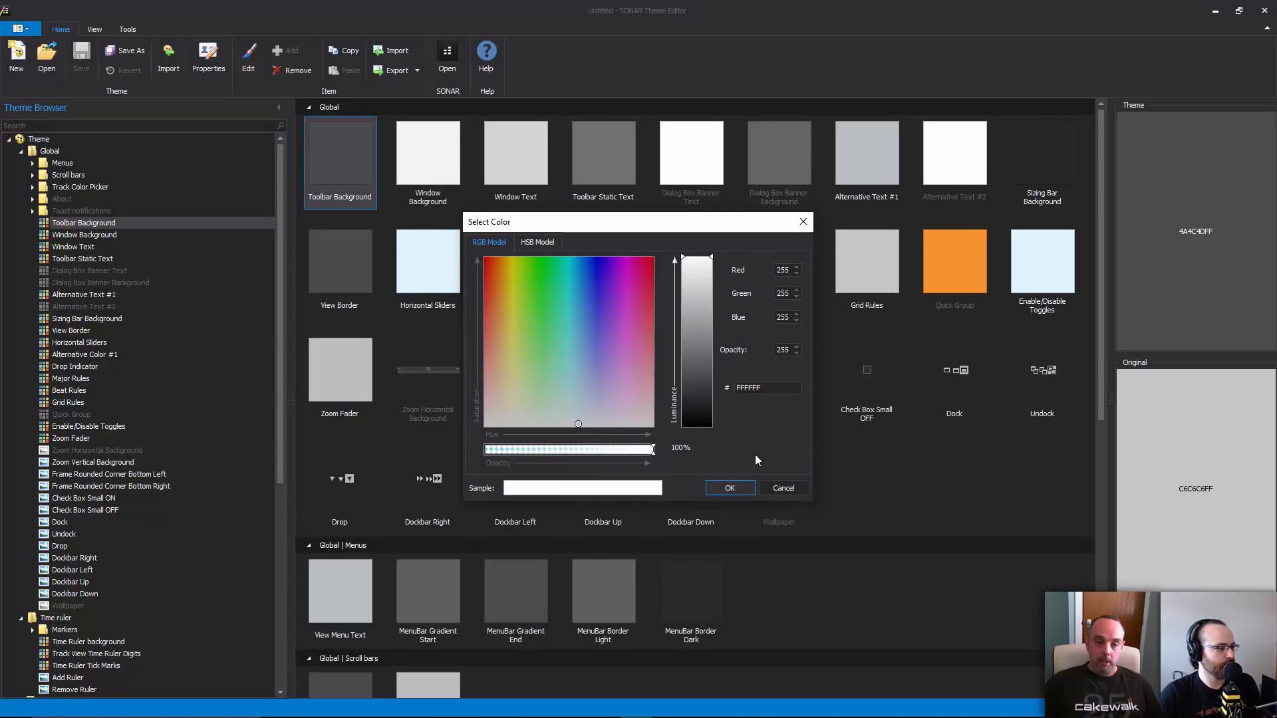
pyautogui.click(729, 489)
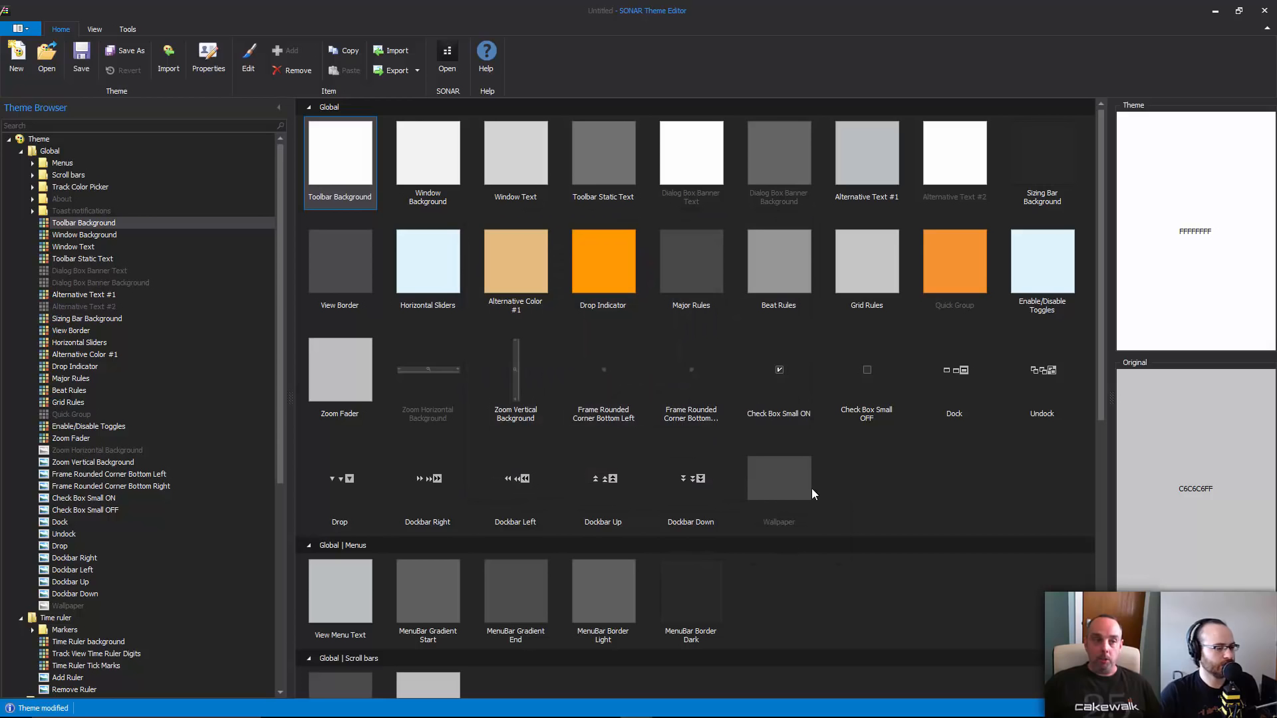
pyautogui.moveTo(876, 473)
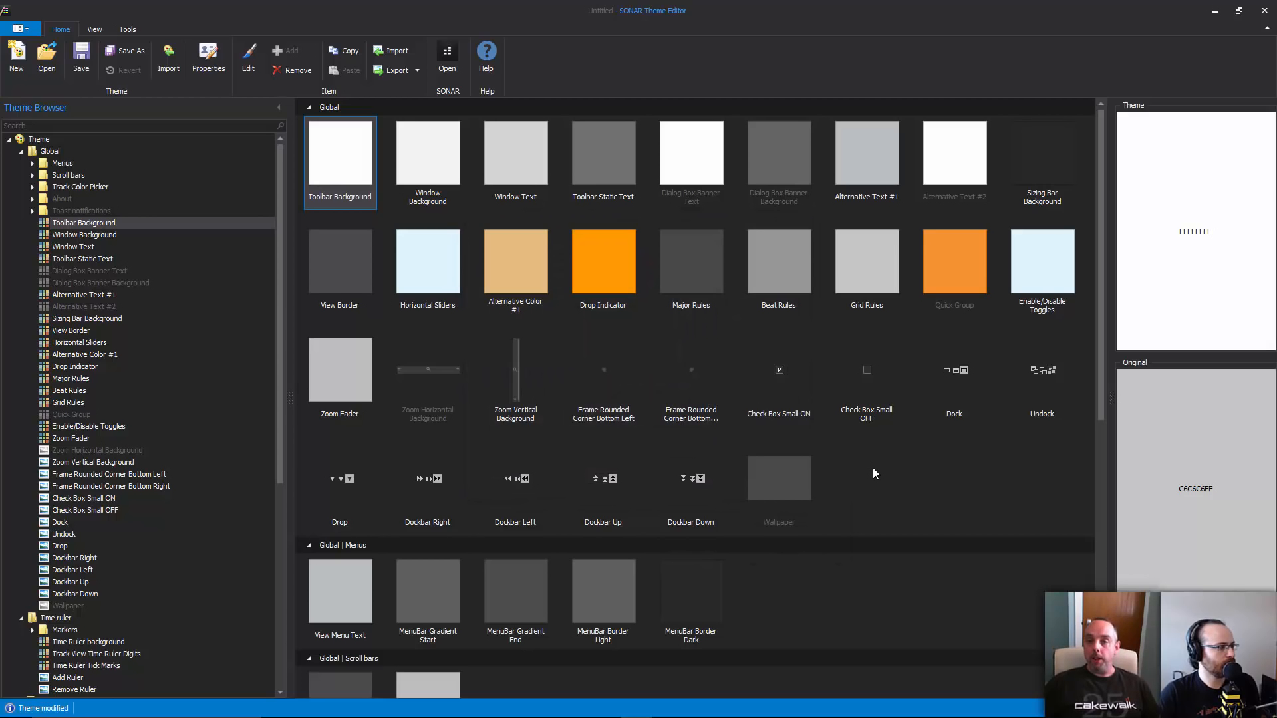
pyautogui.moveTo(1203, 171)
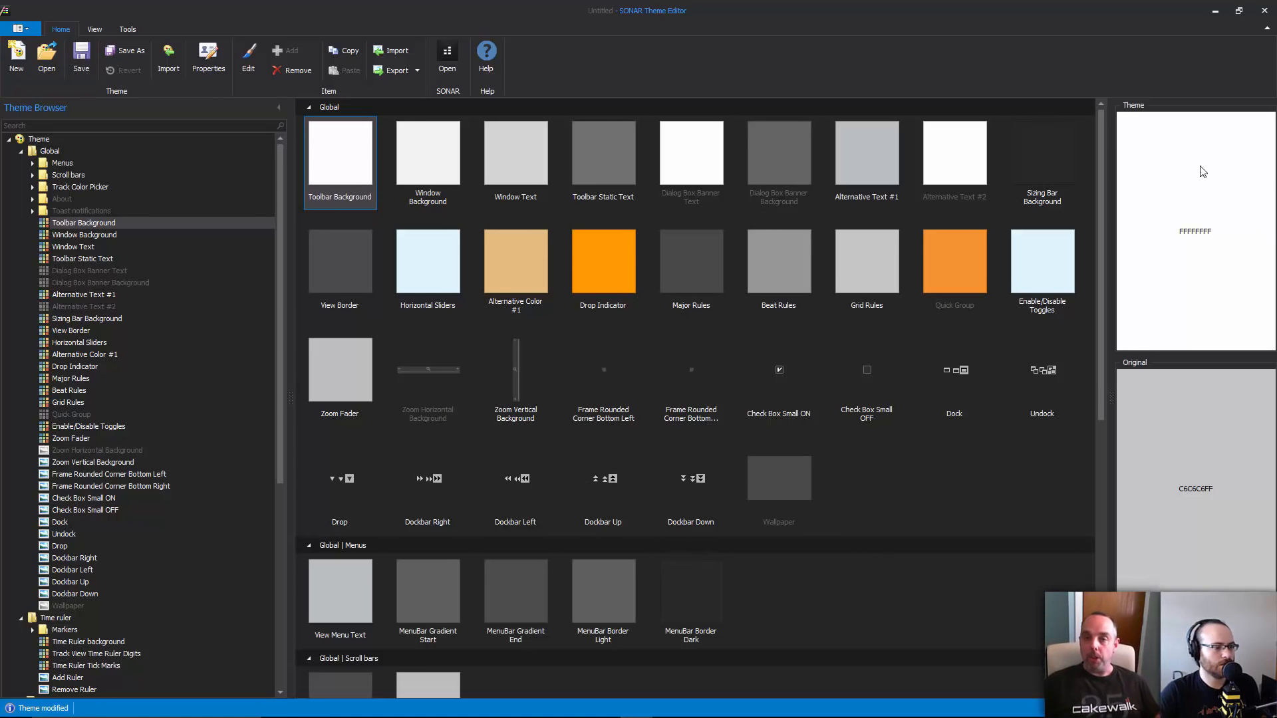
pyautogui.moveTo(1230, 292)
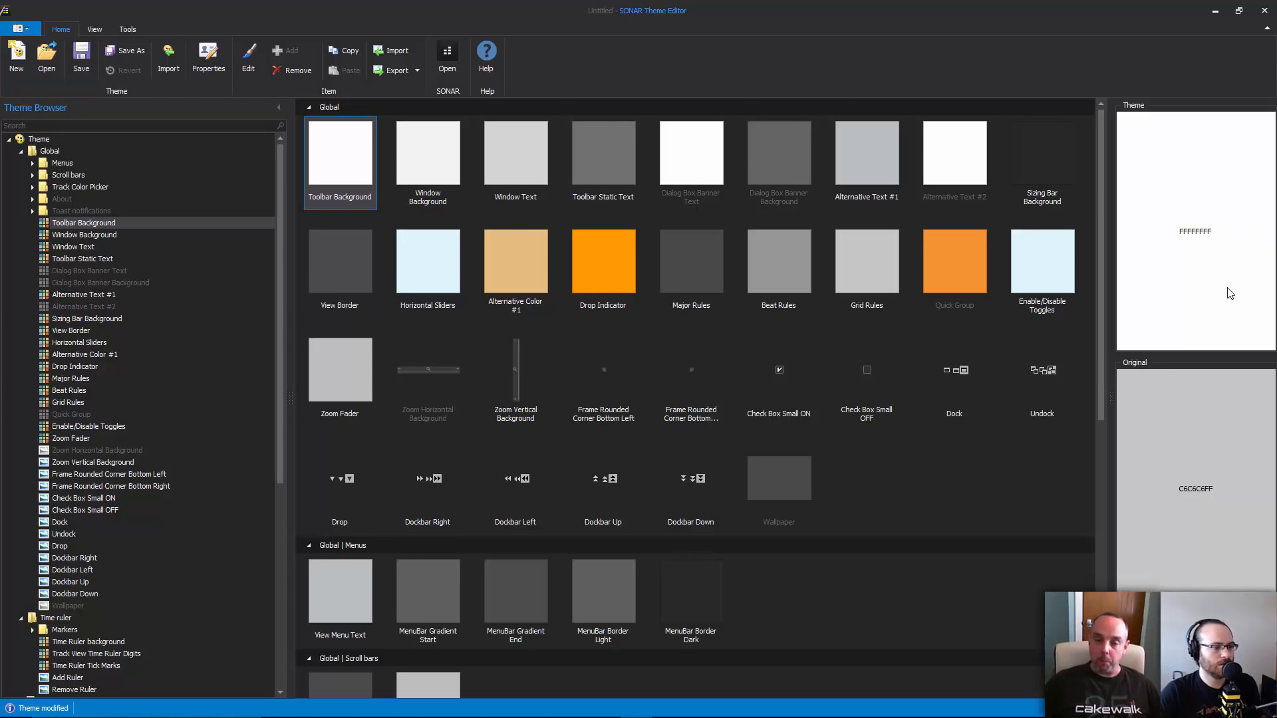
pyautogui.moveTo(1224, 394)
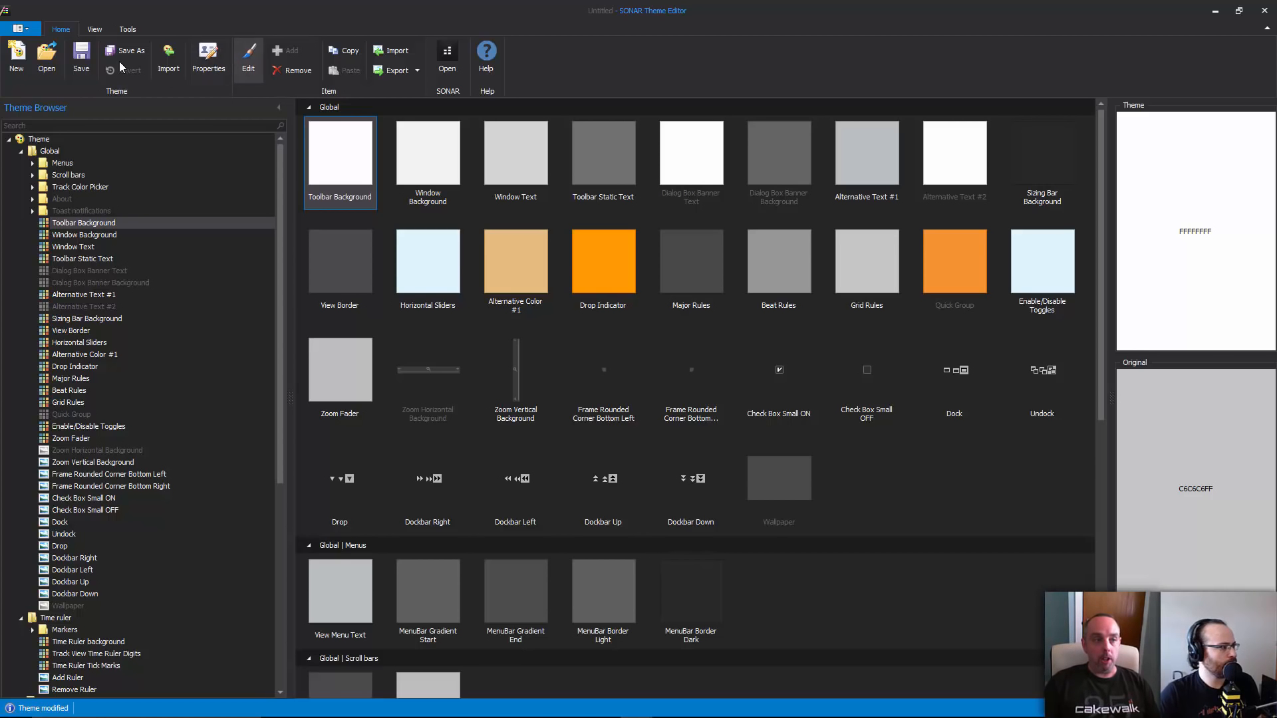
# Save the theme as a new file named ChangeToolBar in SONAR Themes.
pyautogui.click(132, 49)
pyautogui.write('ChangeToolBar')
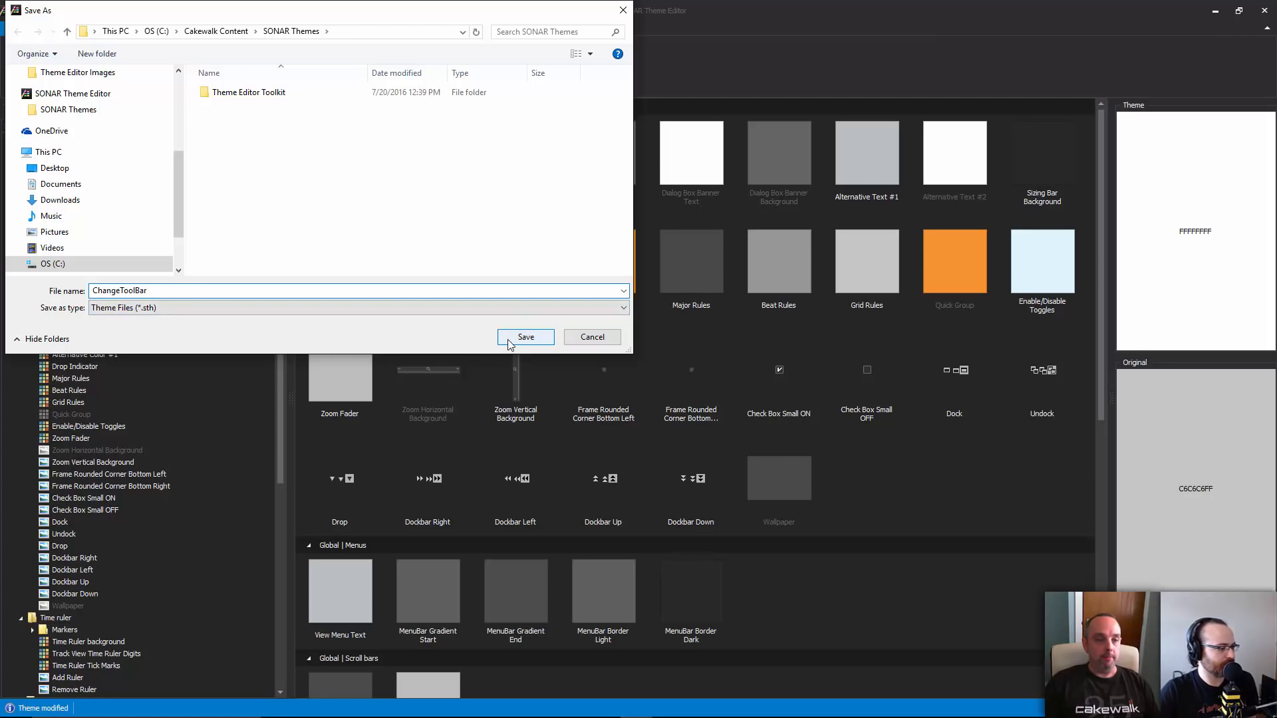
pyautogui.click(526, 336)
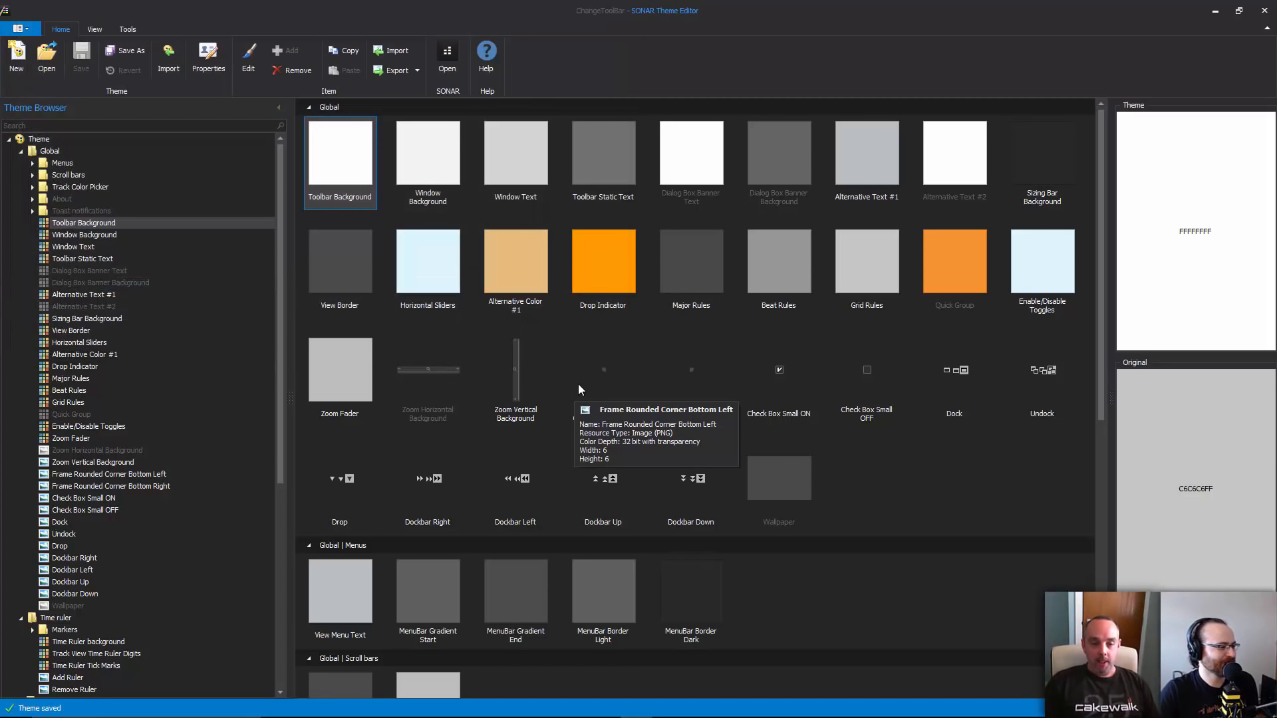
pyautogui.moveTo(862, 290)
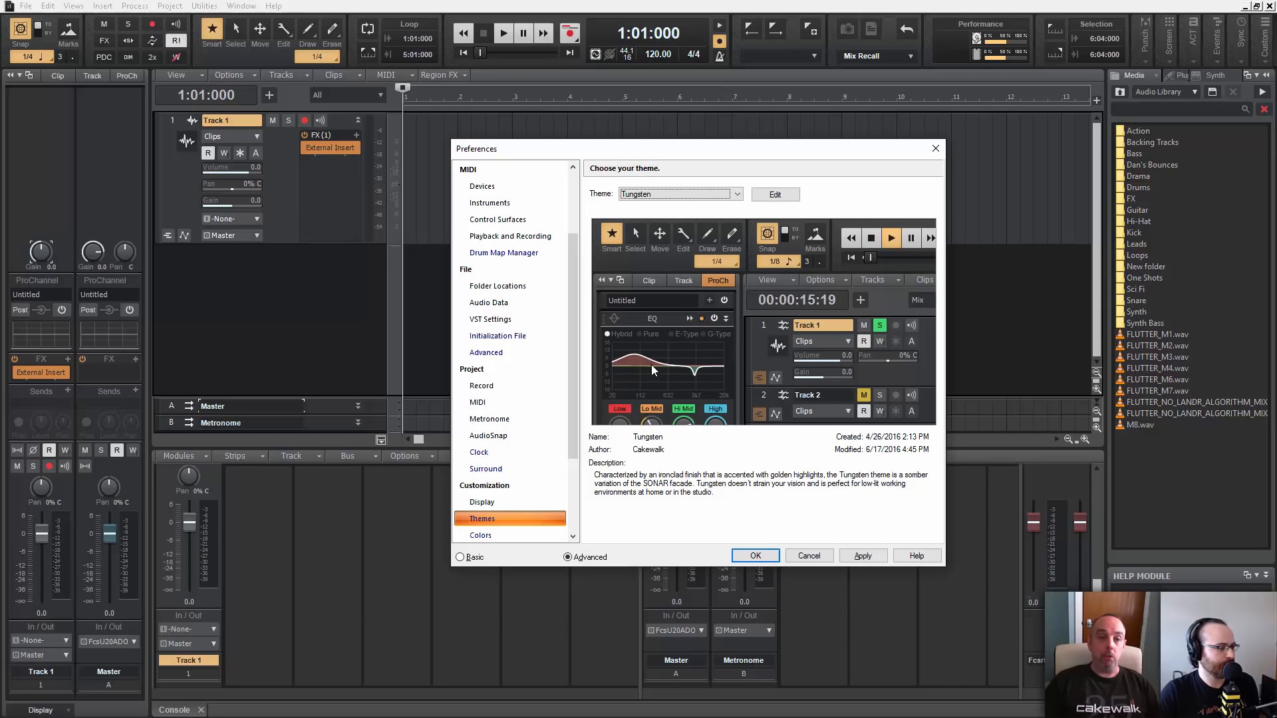
# Pick ChangeToolBar in Preferences > Themes, close preferences, and reopen the theme page.
pyautogui.scroll(-3)
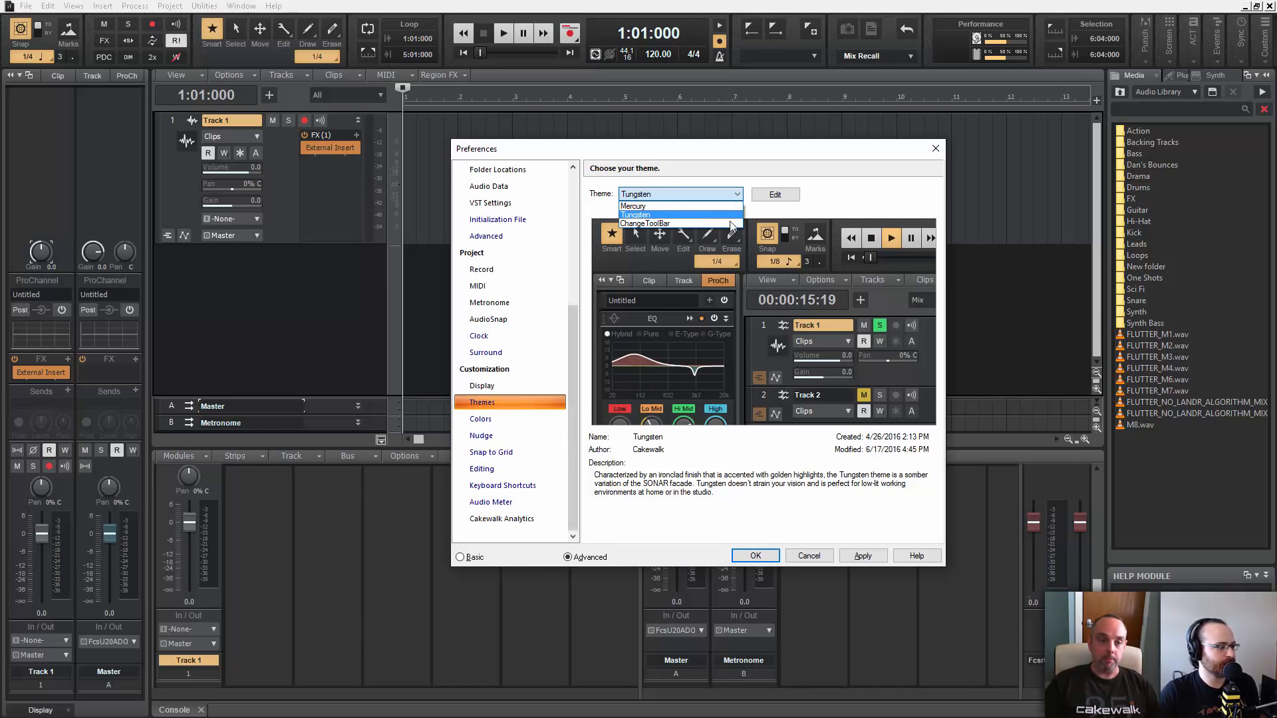
pyautogui.click(644, 223)
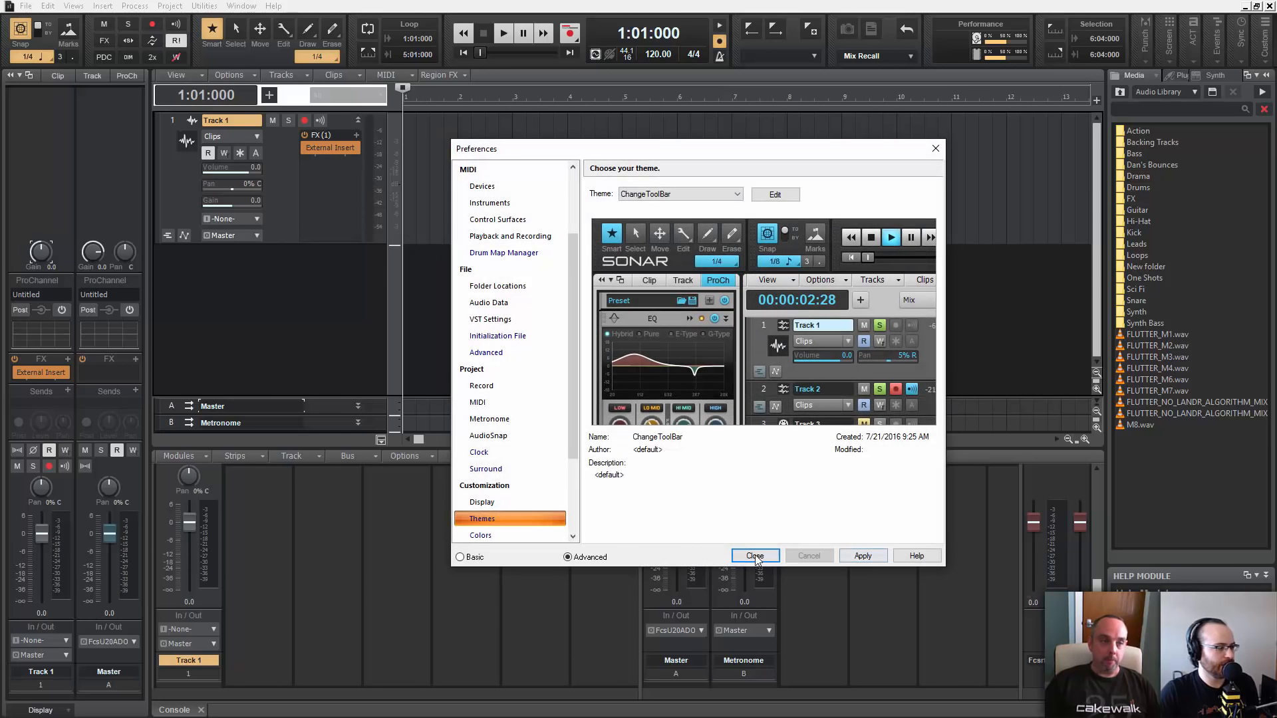
pyautogui.click(754, 557)
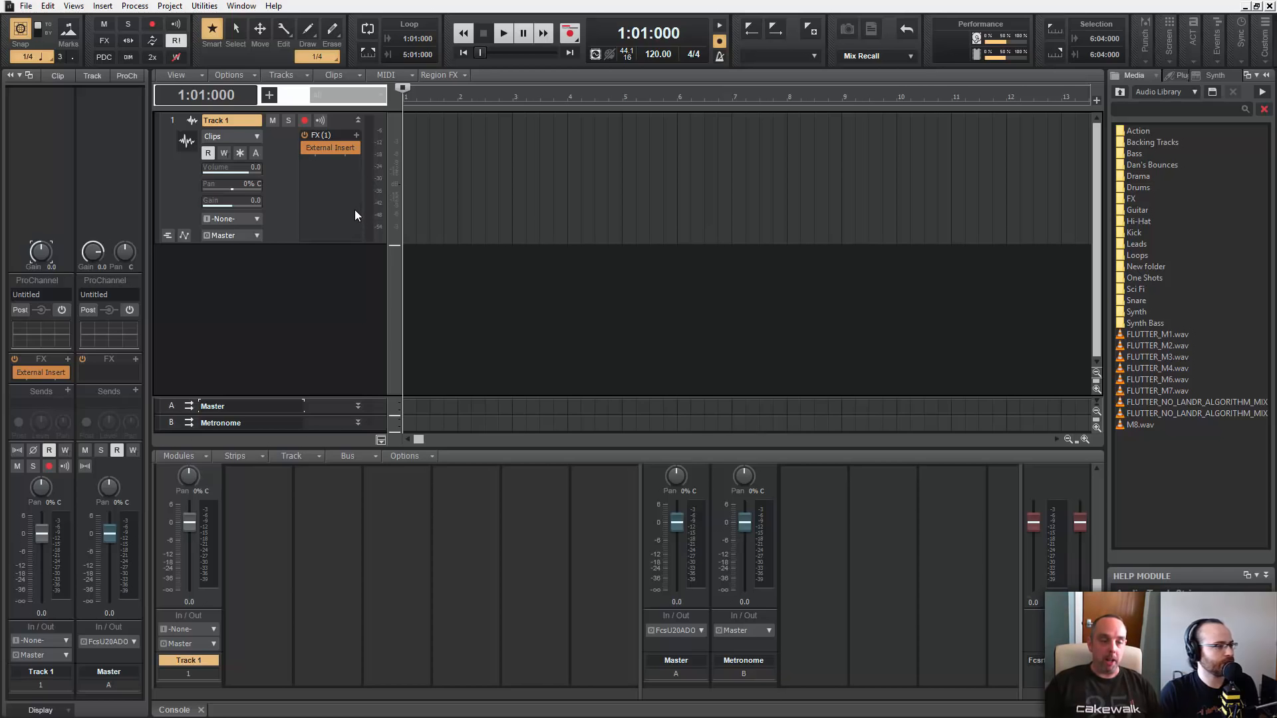
pyautogui.click(268, 96)
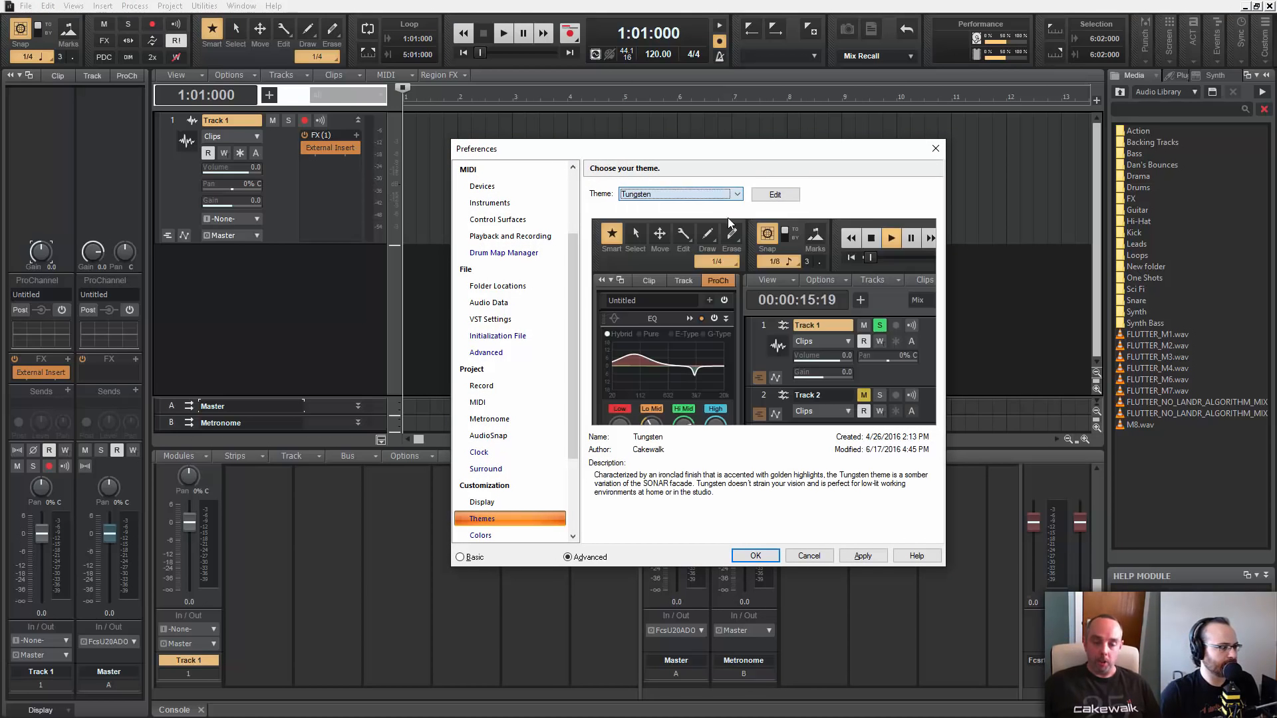
# Select Tungsten again, apply it, and confirm with OK.
pyautogui.click(862, 556)
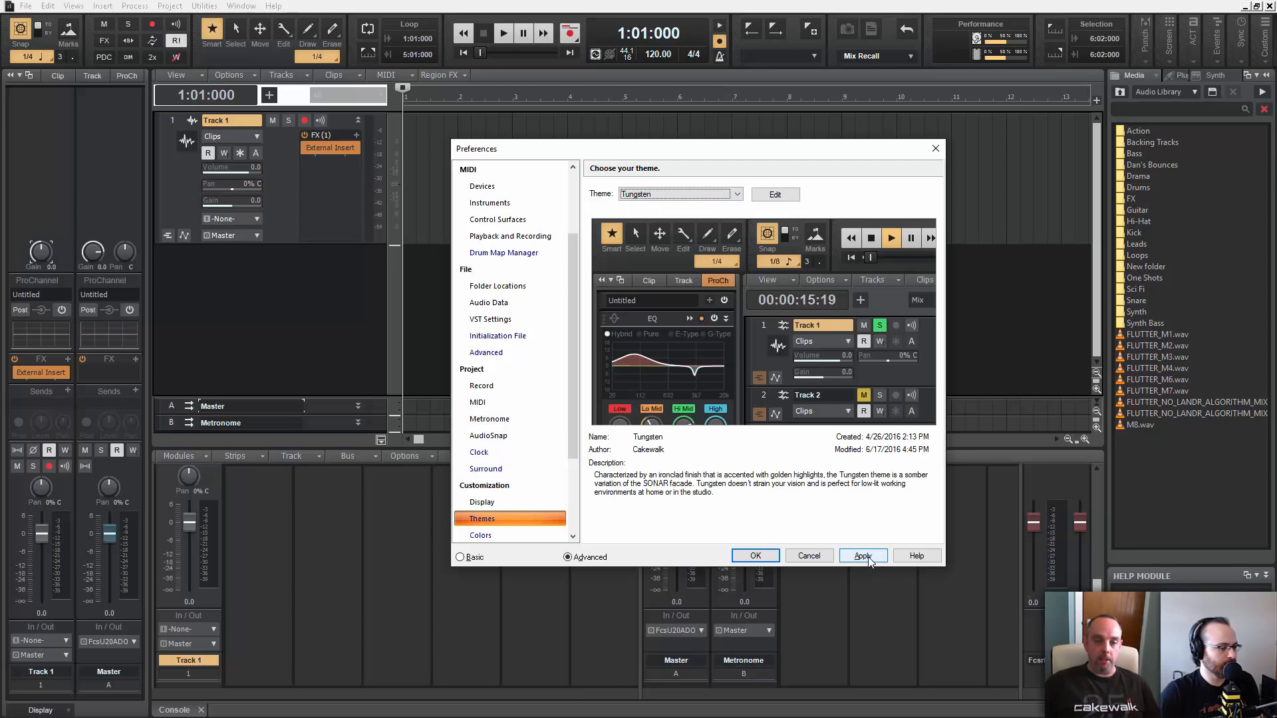
pyautogui.click(862, 556)
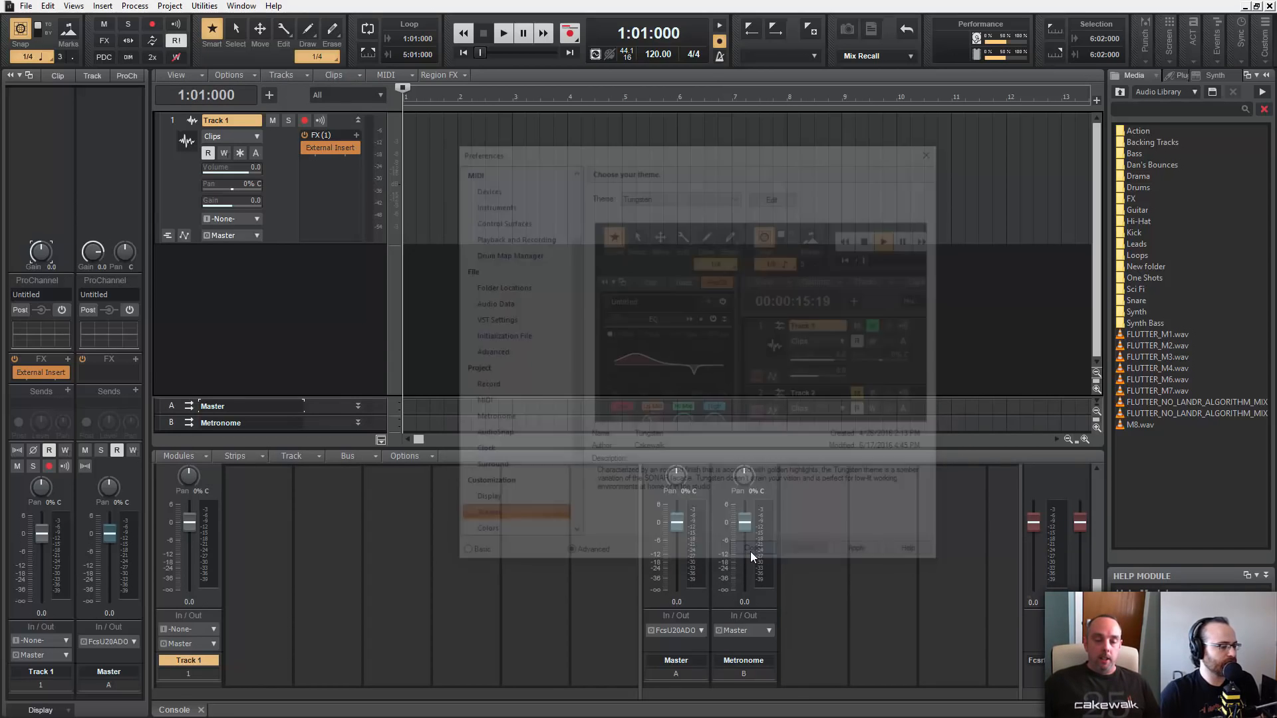
pyautogui.click(752, 547)
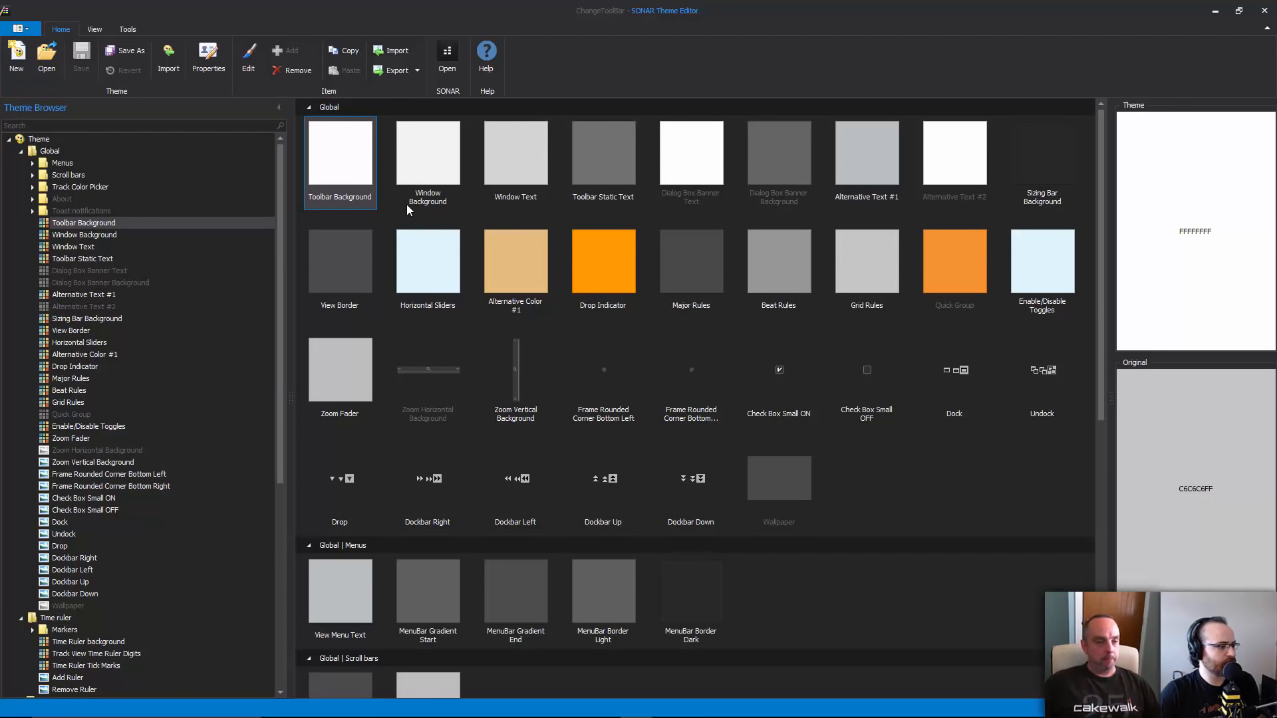
pyautogui.moveTo(427, 187)
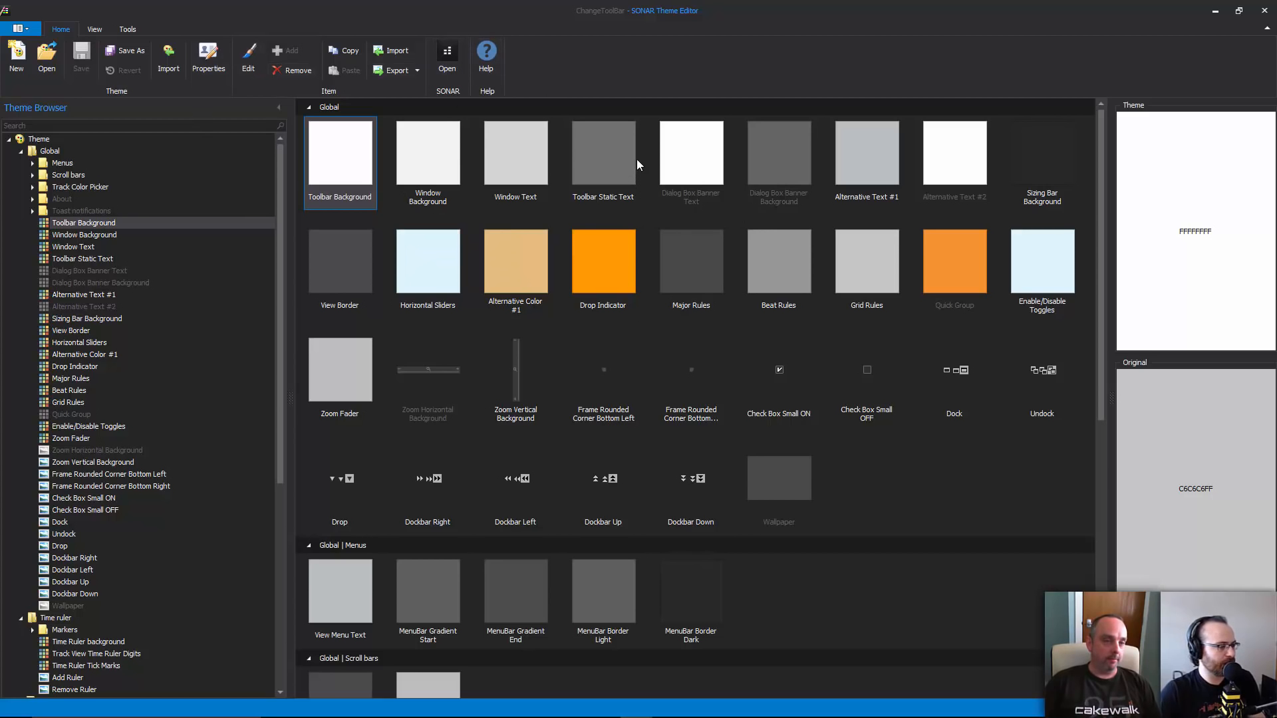
pyautogui.moveTo(354, 172)
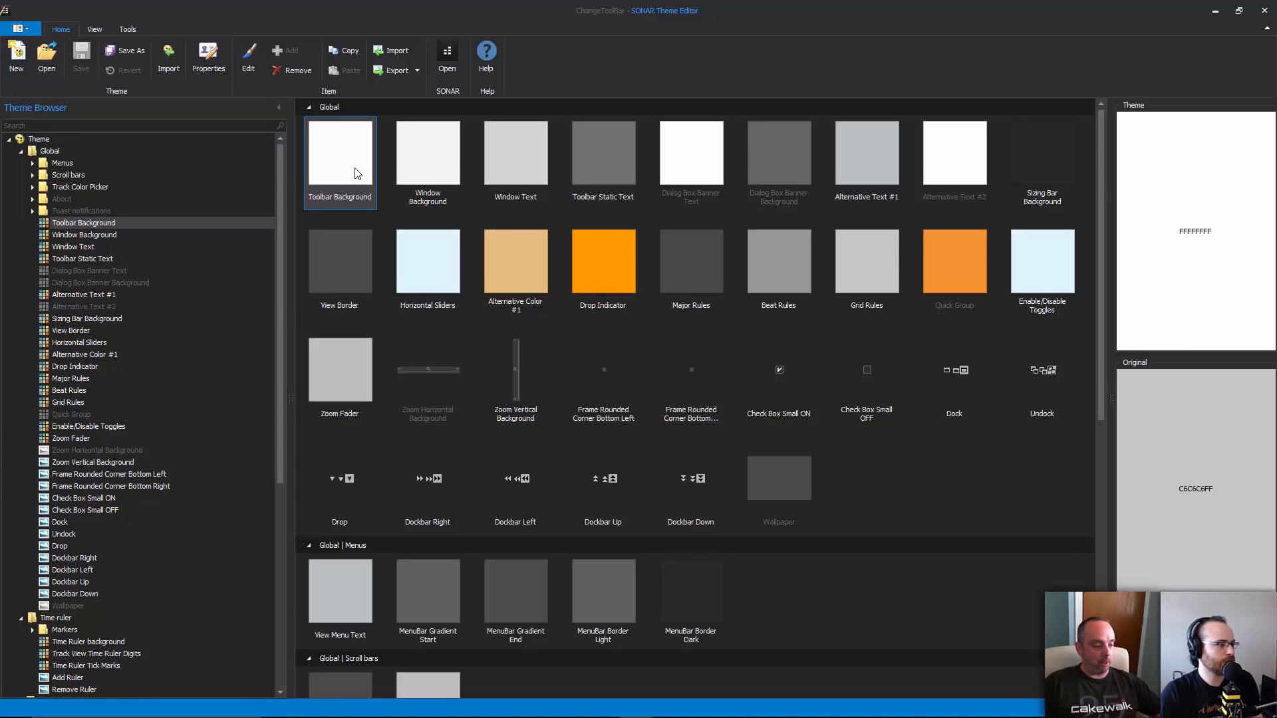
pyautogui.moveTo(368, 175)
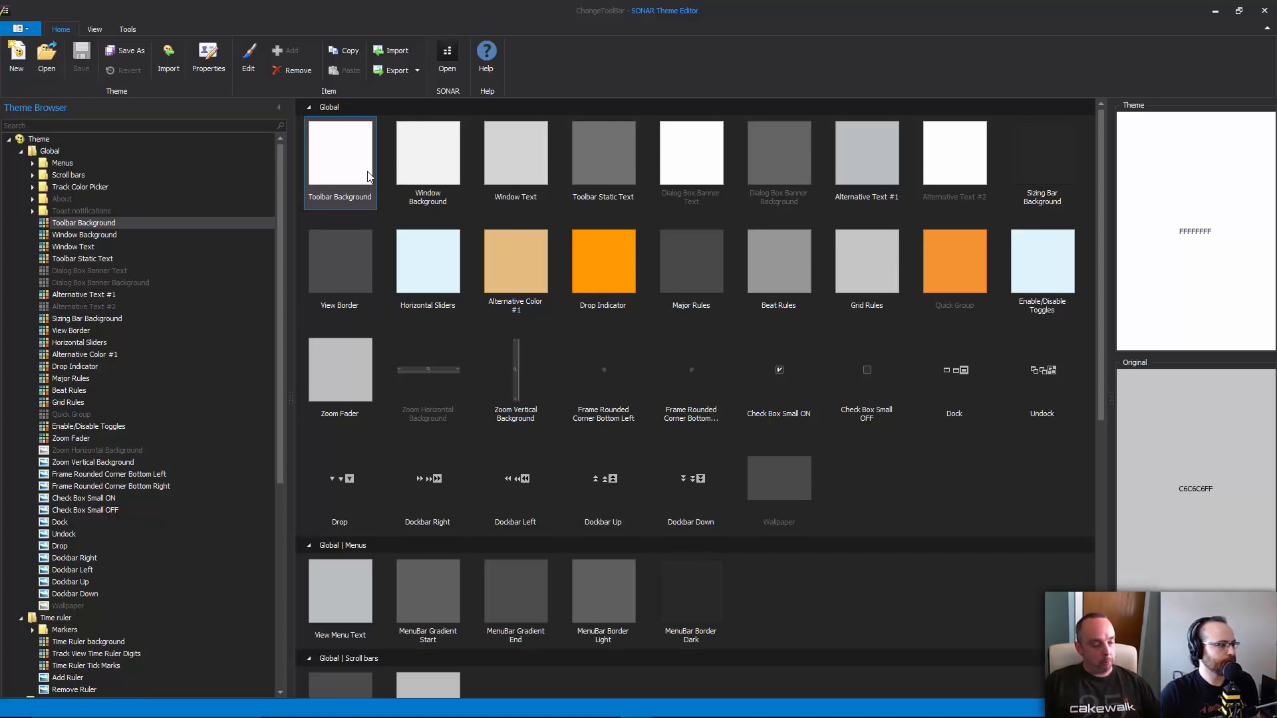
pyautogui.moveTo(885, 467)
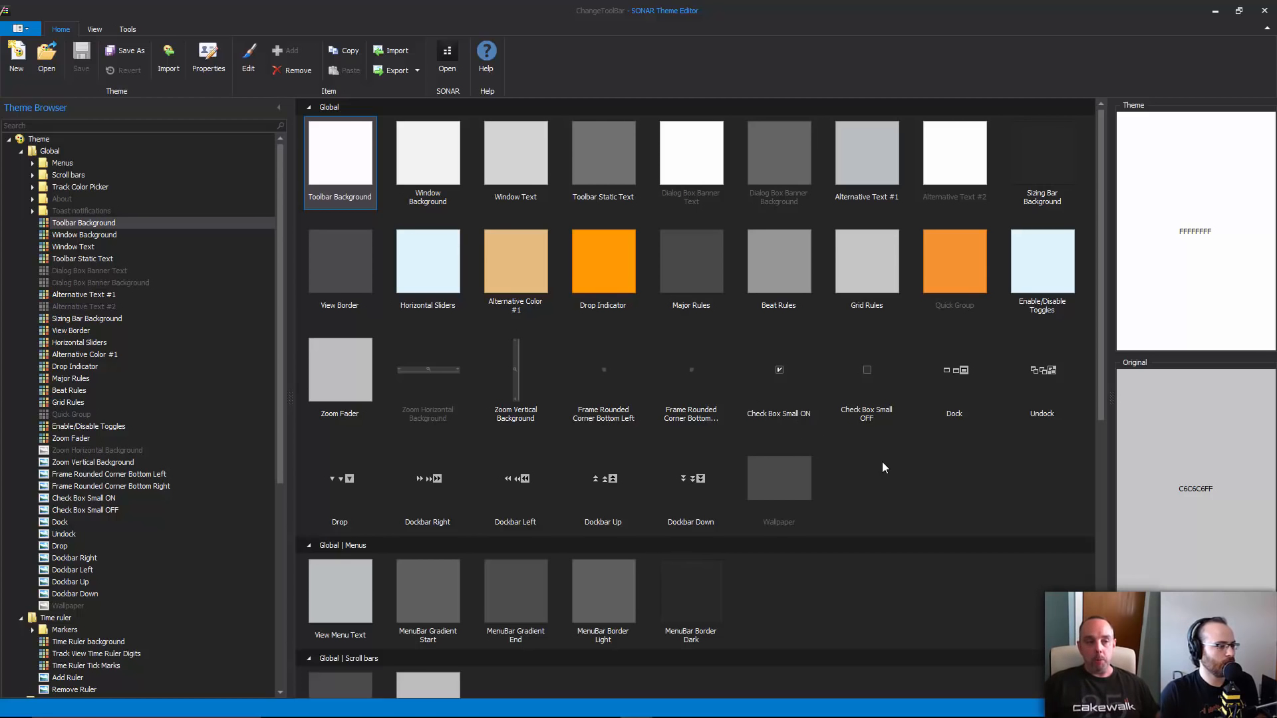
pyautogui.moveTo(515, 260)
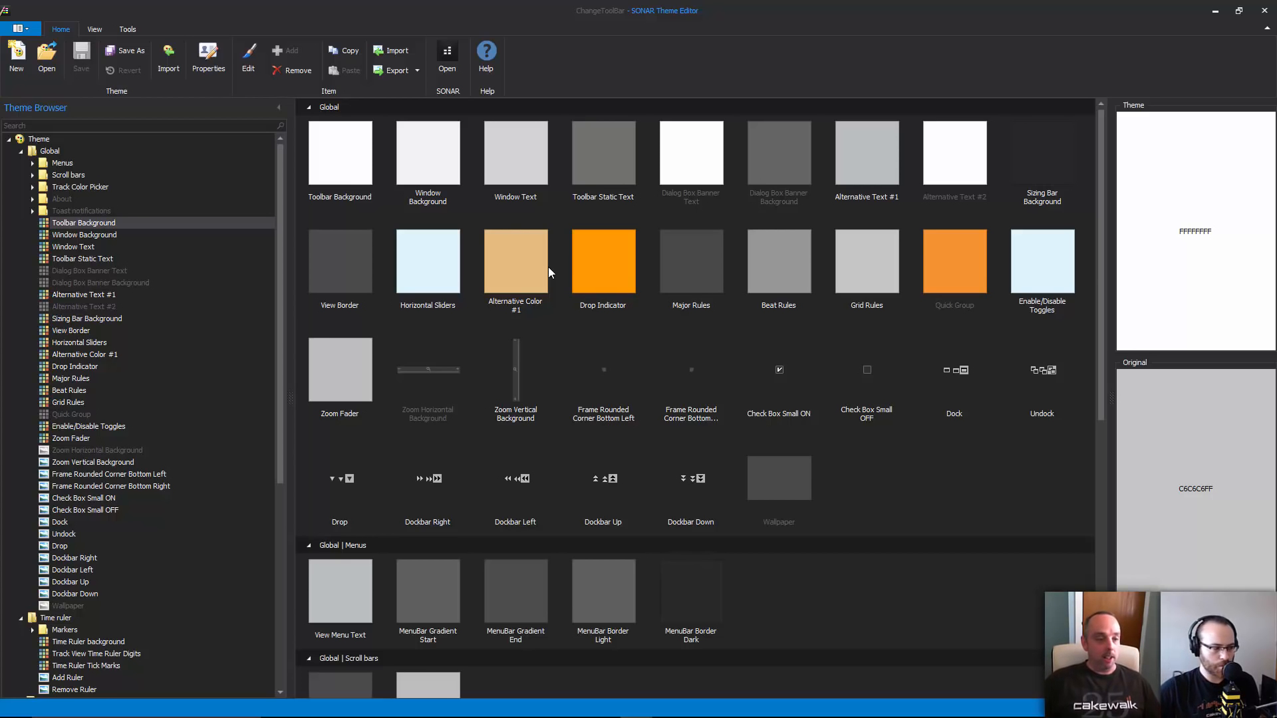
pyautogui.moveTo(588, 293)
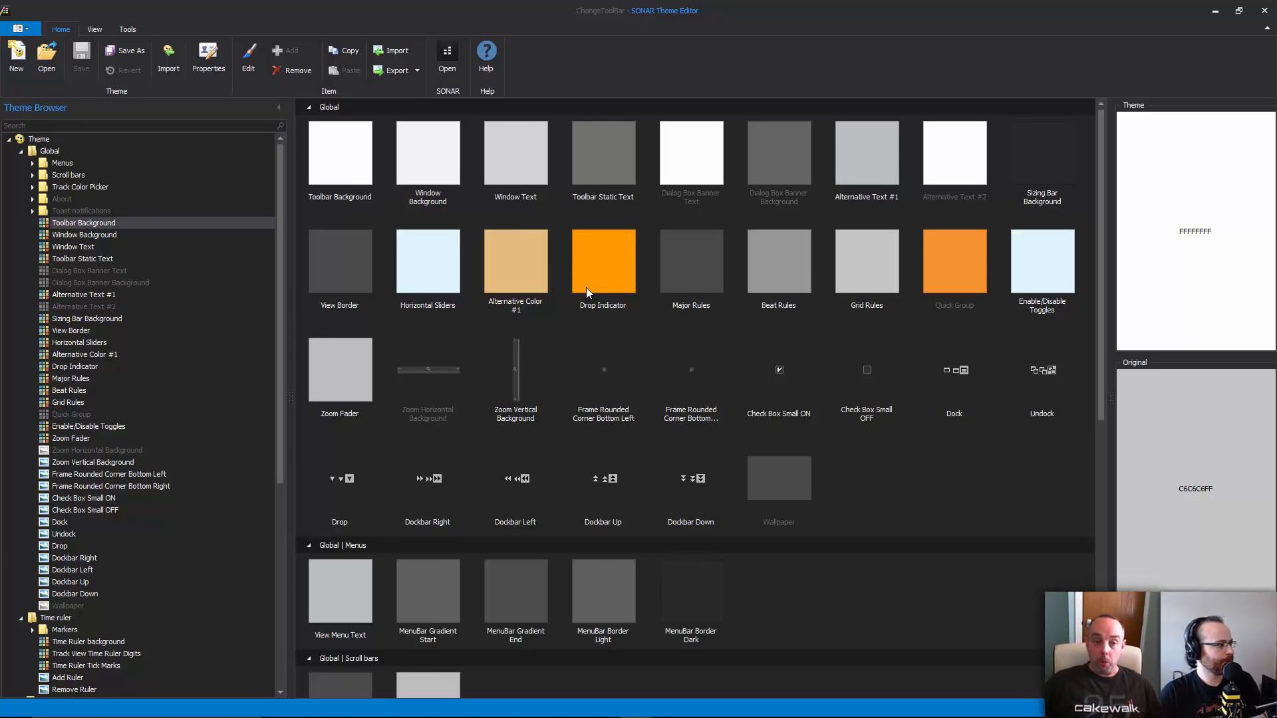
pyautogui.moveTo(579, 292)
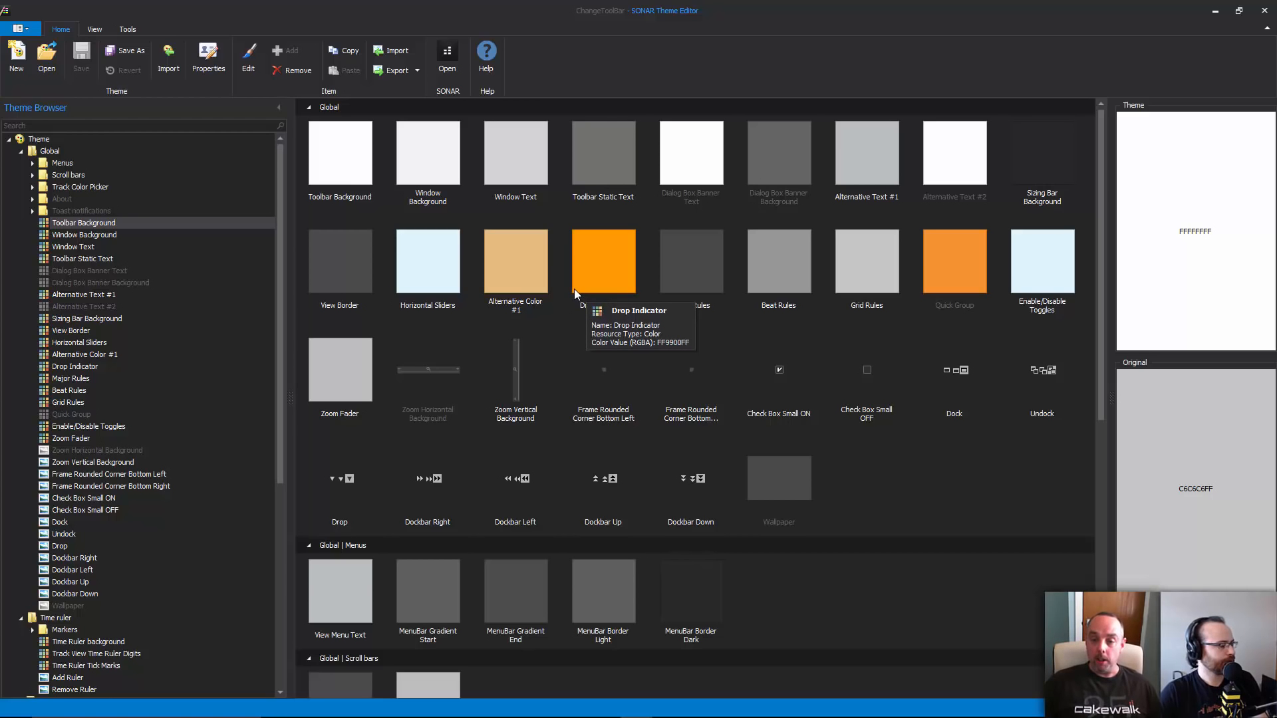